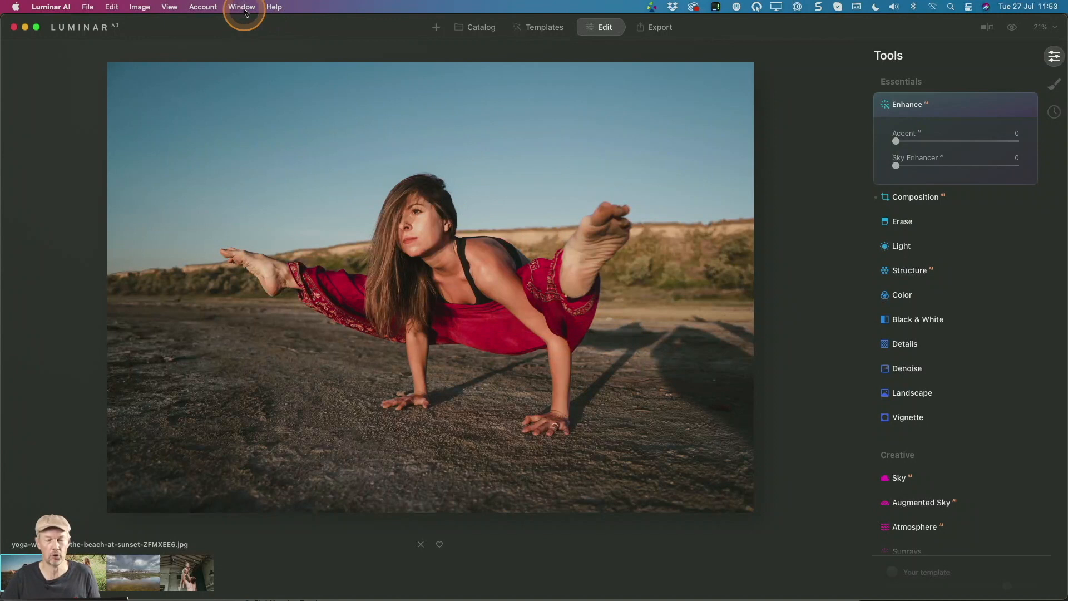
- Send the yoga photo to Photoshop so it opens in Camera Raw
click(139, 7)
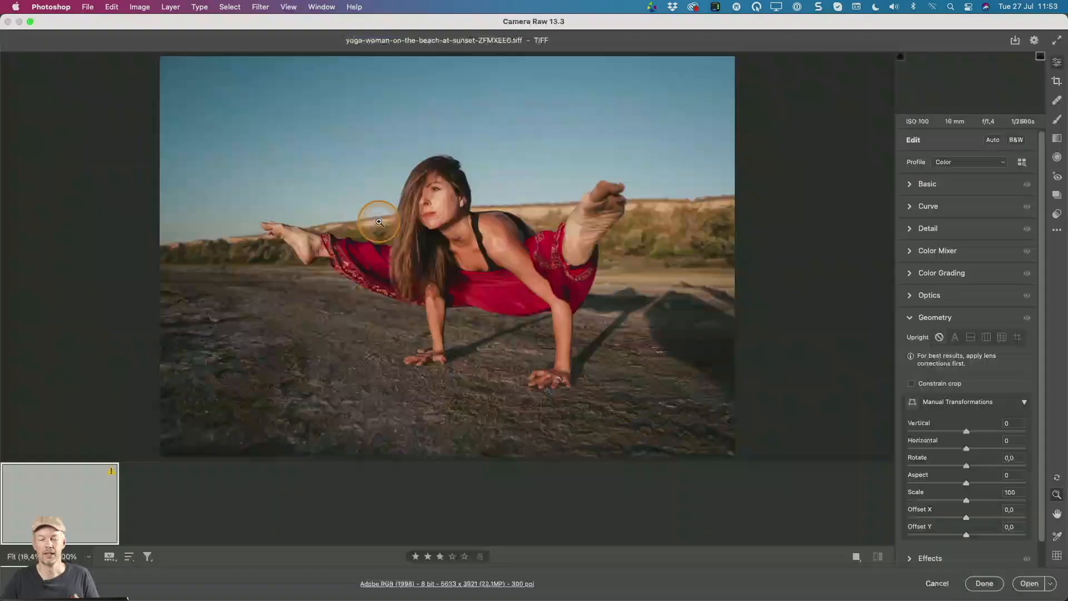
- Open the yoga photo from Camera Raw into the main Photoshop workspace
click(1029, 584)
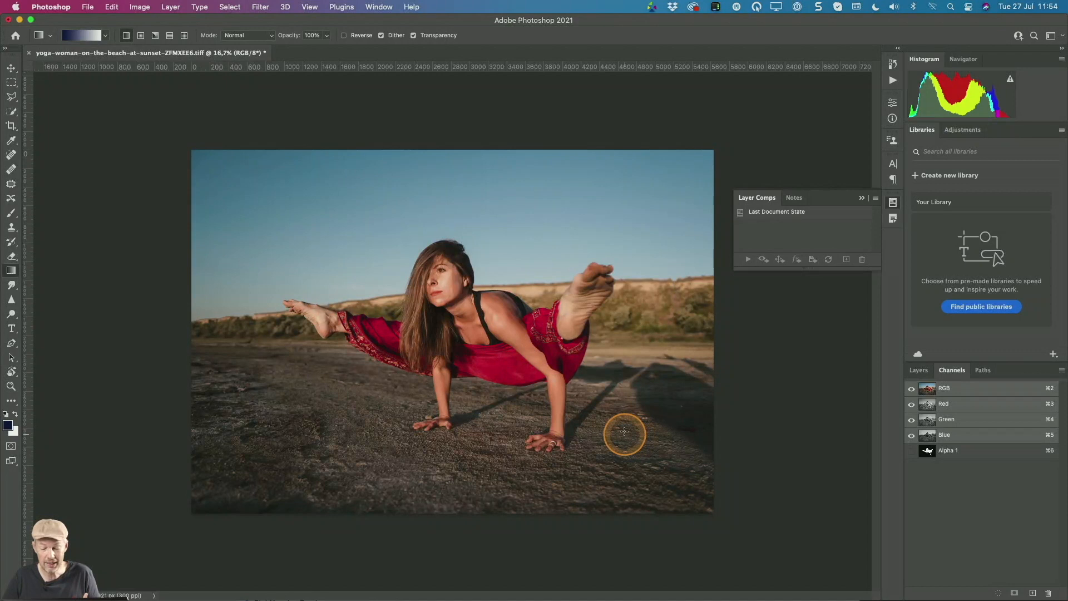
mouse_move(386, 420)
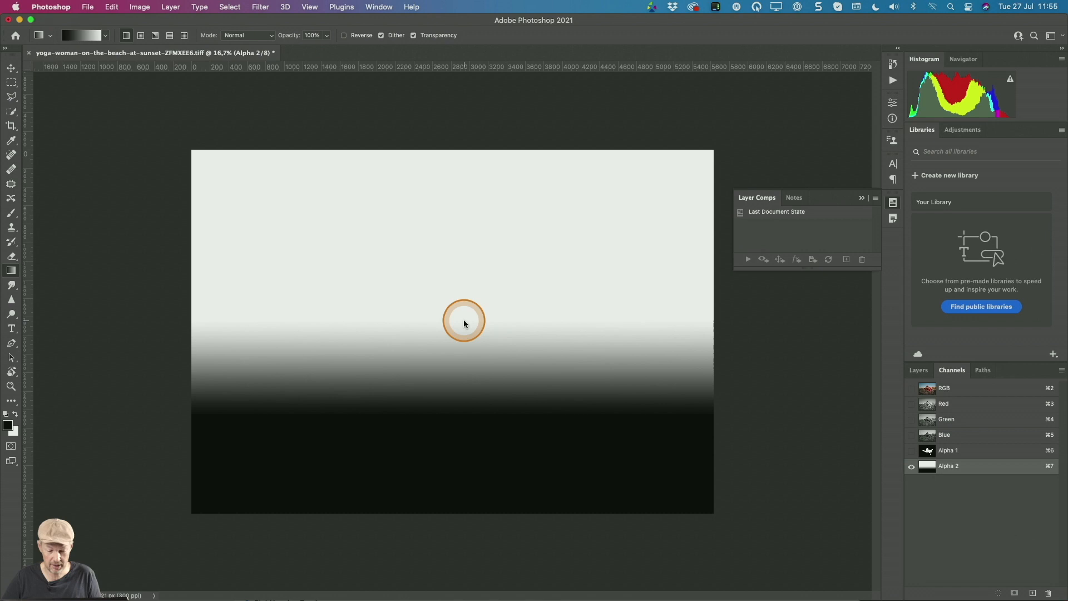
- Redraw the vertical gradient in the Alpha 2 channel, dark at top and light below
drag(465, 323, 636, 349)
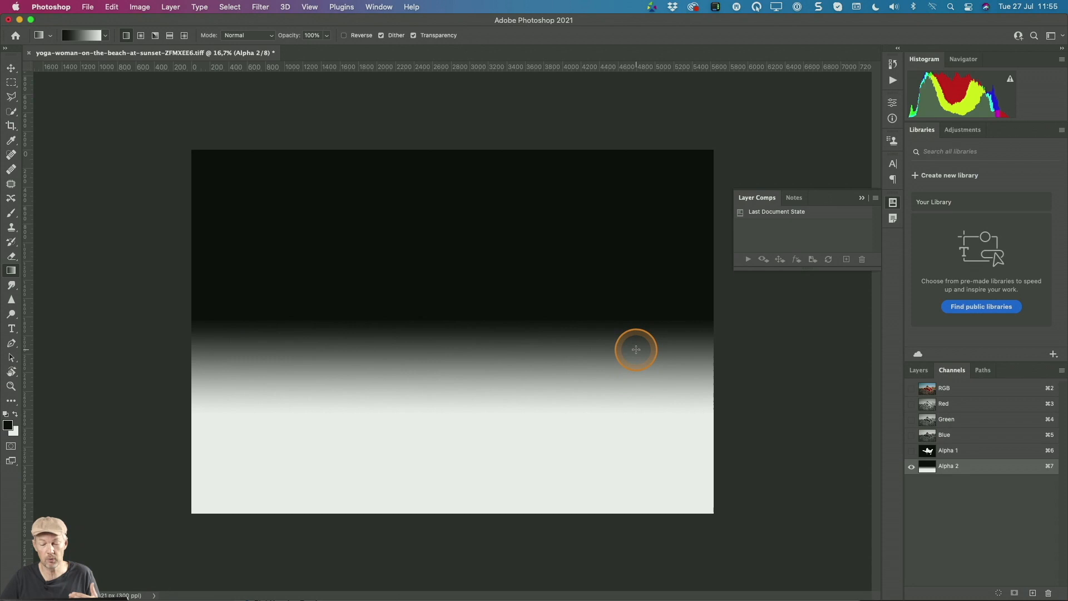
mouse_move(417, 340)
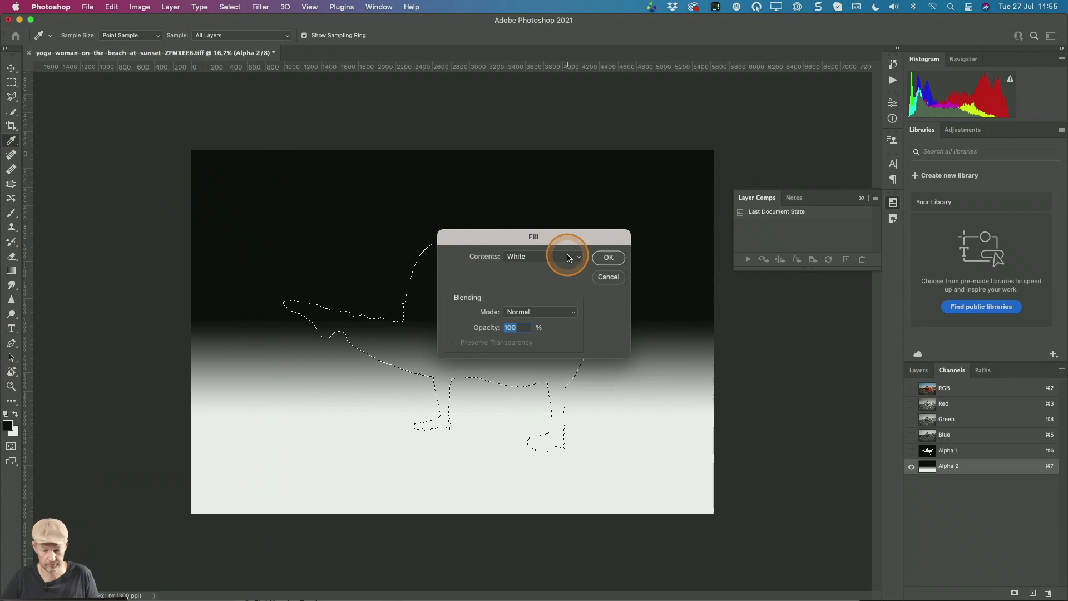
- Fill the woman's outline white, rename the channel Depth Map, and return to the RGB image
click(607, 257)
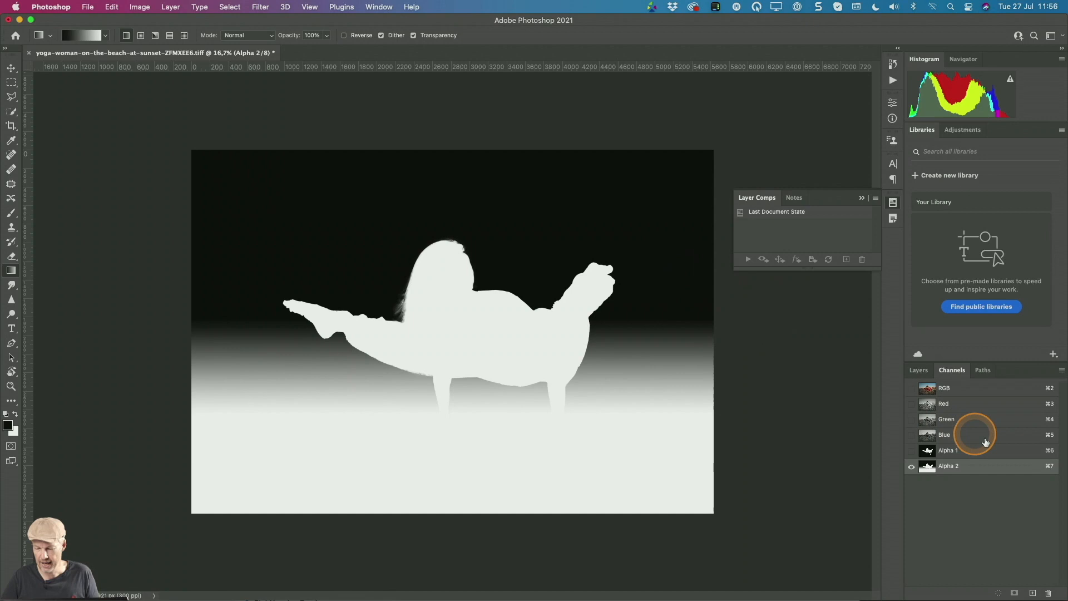
double_click(948, 465)
text(Depth Map)
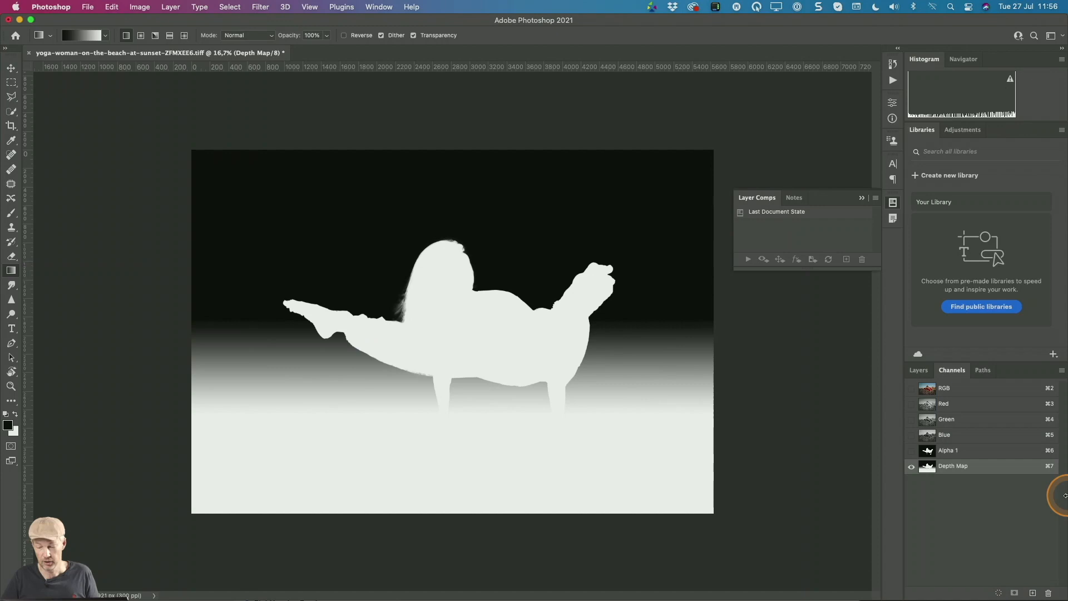
click(918, 370)
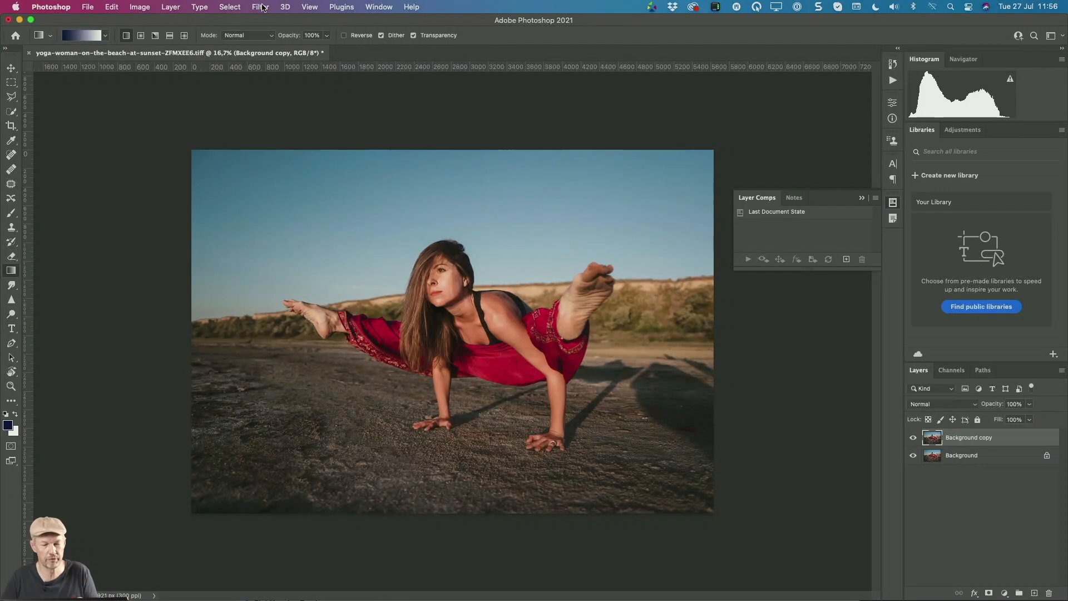
- Apply Lens Blur with the Depth Map channel as source and radius raised to 100
click(259, 7)
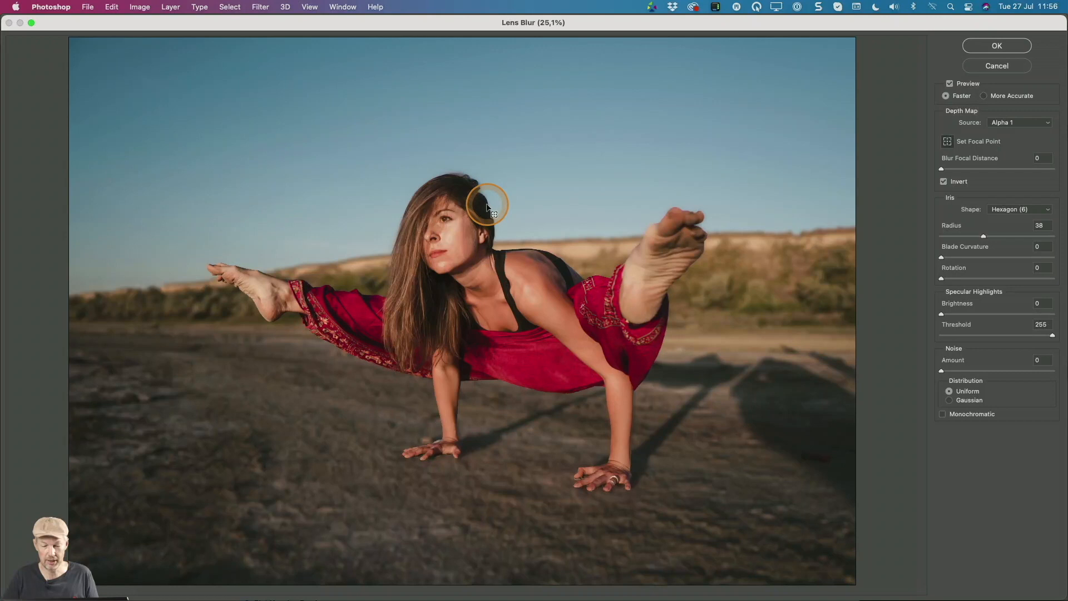
click(1020, 122)
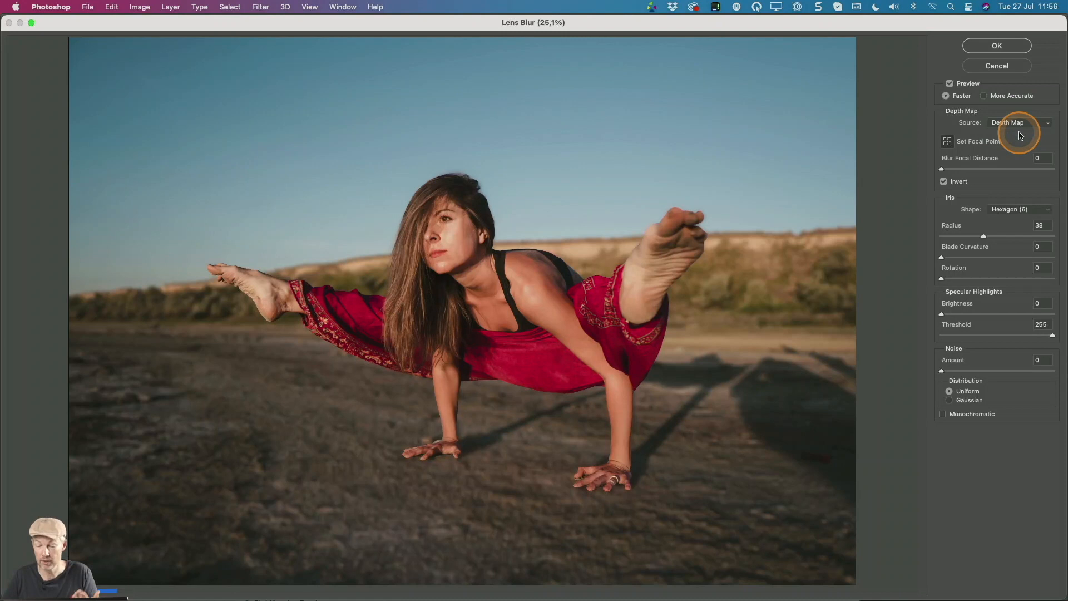
drag(983, 236, 1052, 236)
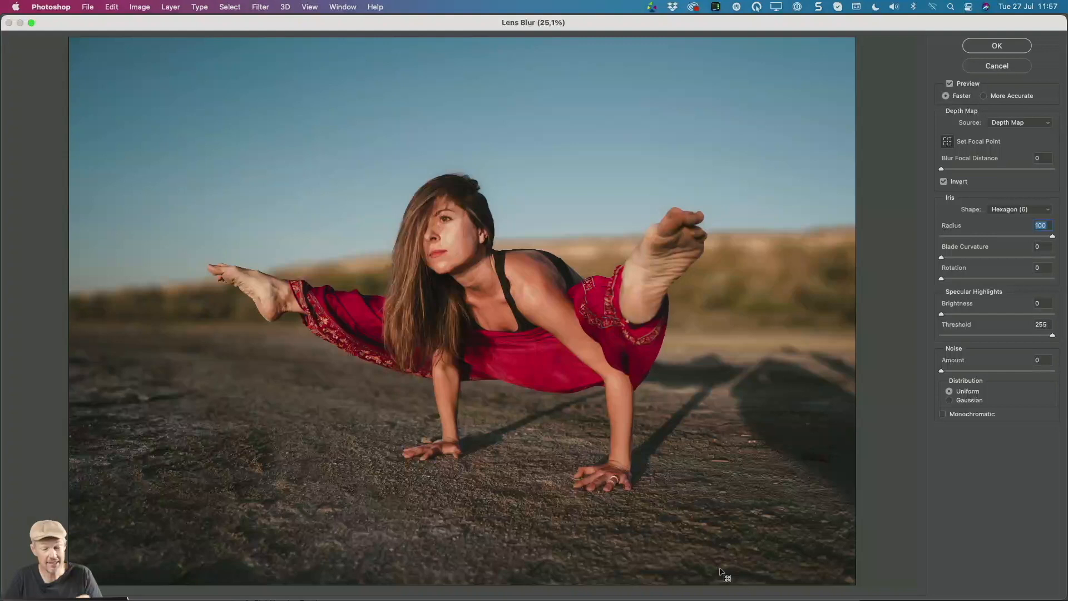
click(153, 284)
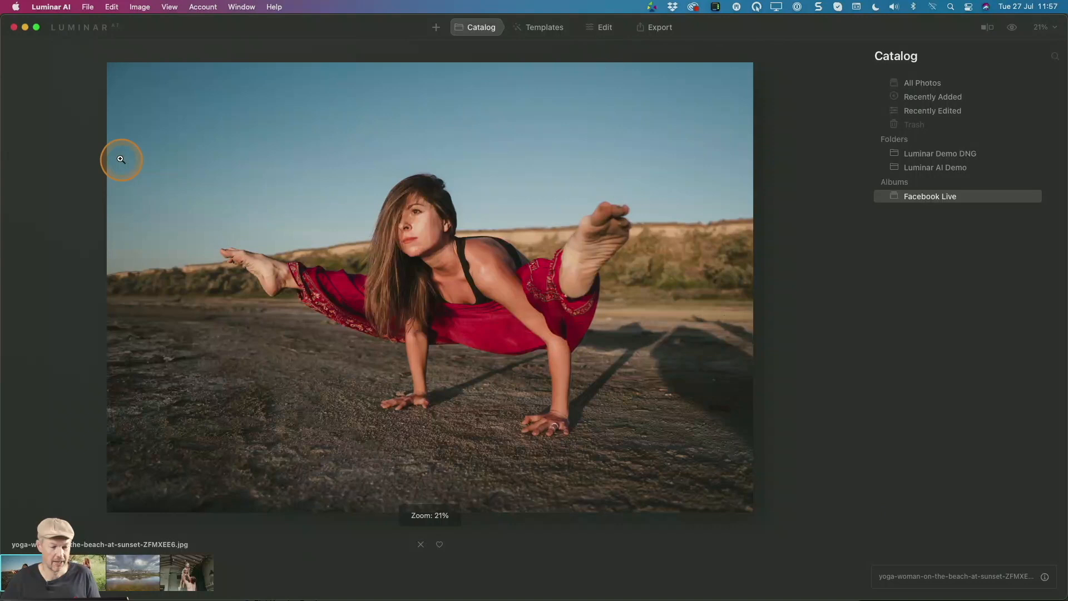
- Switch back to the yoga TIFF document in Photoshop
click(603, 26)
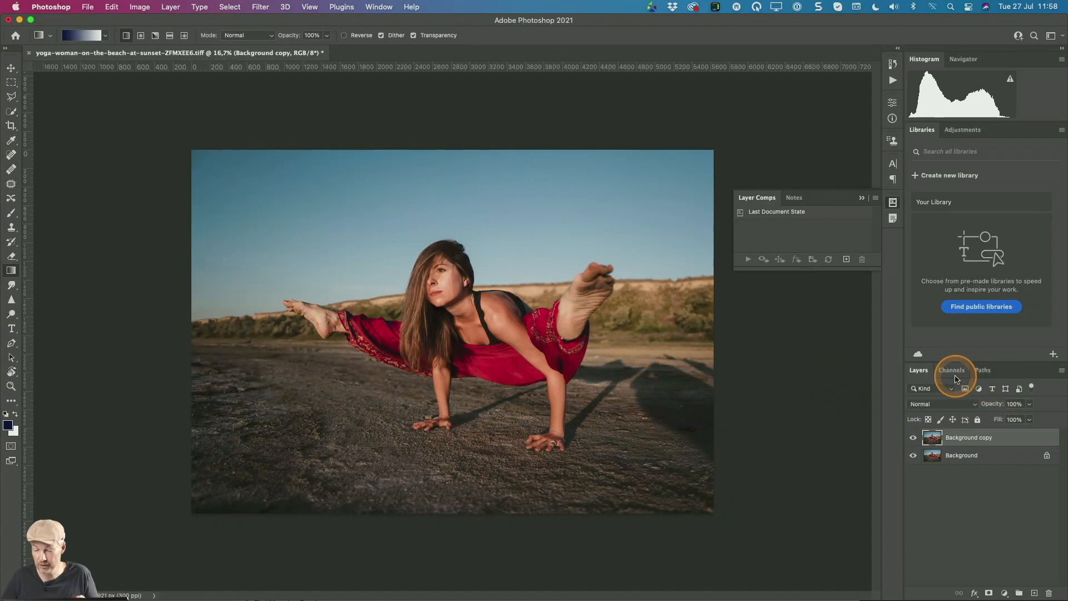
- Move to Luminar AI's Edit tools with Portrait Bokeh expanded for the yoga photo
click(951, 370)
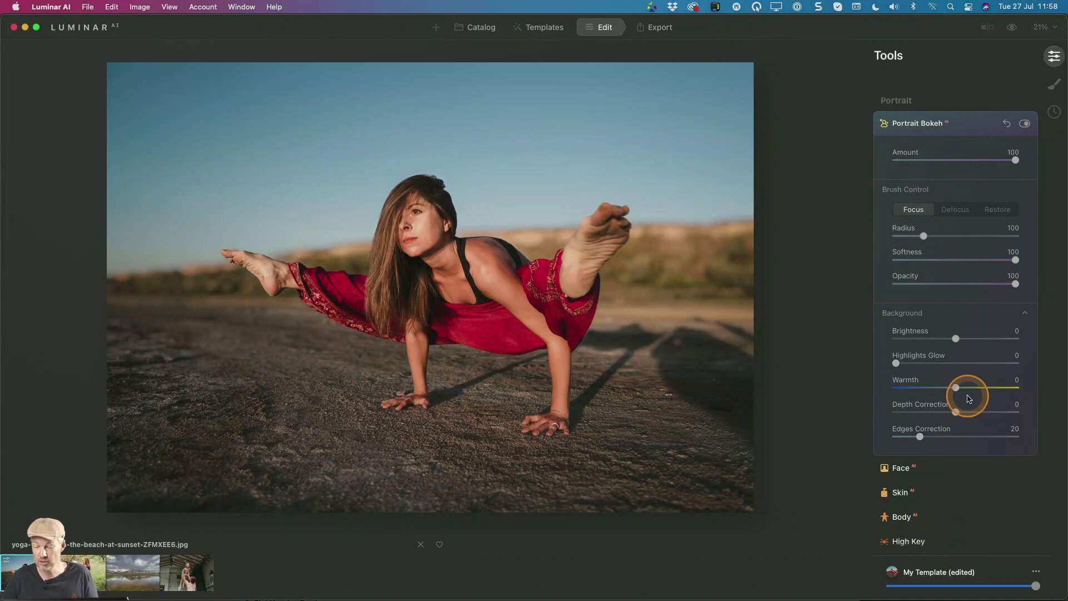
- Experiment with background depth correction and settle on a small positive value of 8
drag(956, 411, 946, 414)
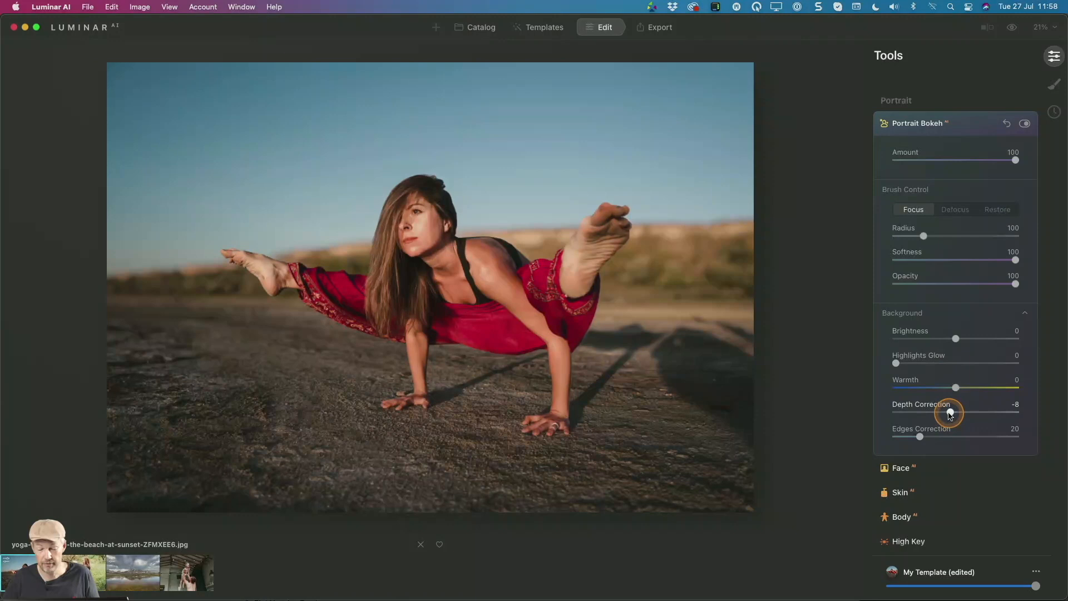
drag(951, 413, 944, 414)
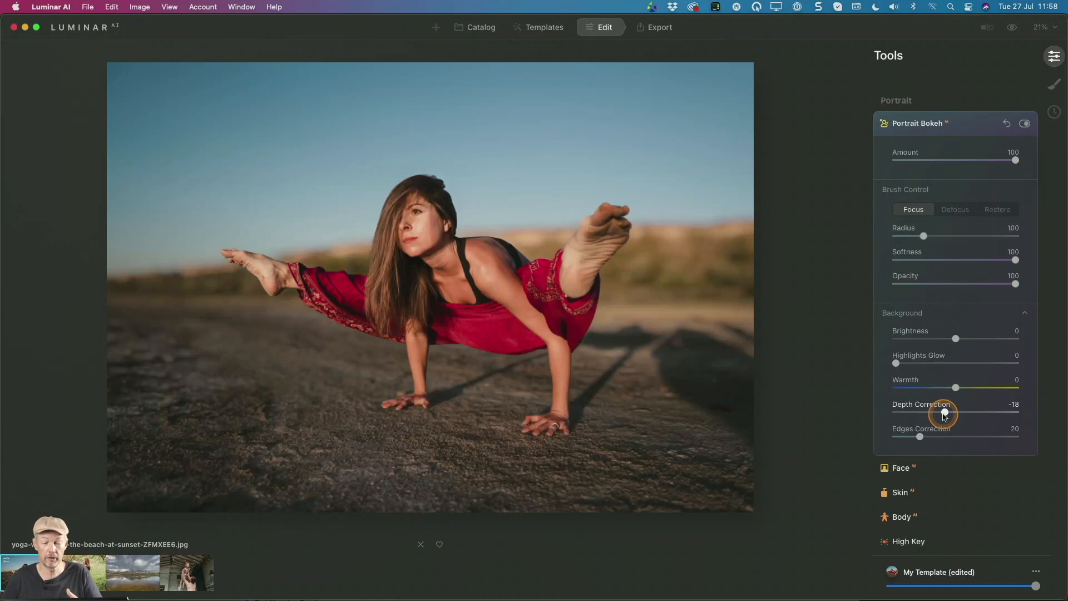
drag(944, 414, 899, 414)
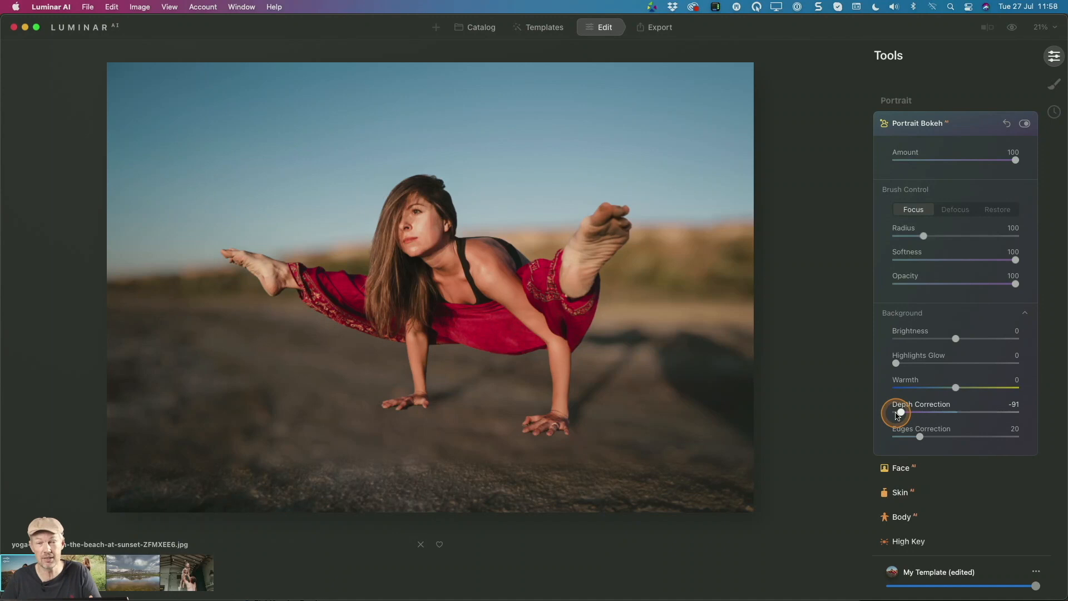
drag(898, 414, 921, 414)
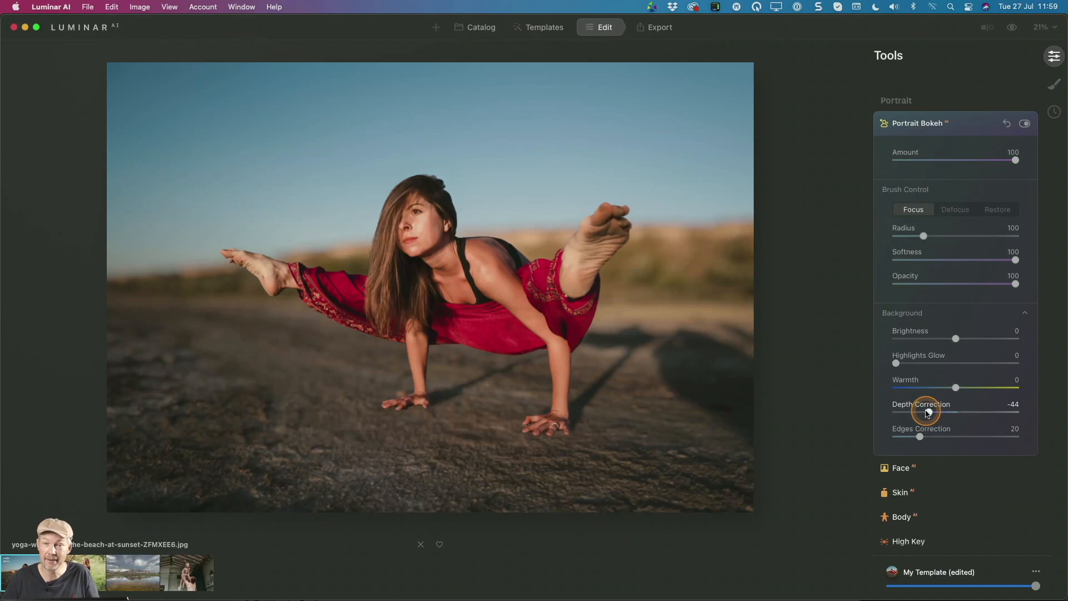
drag(925, 412, 973, 412)
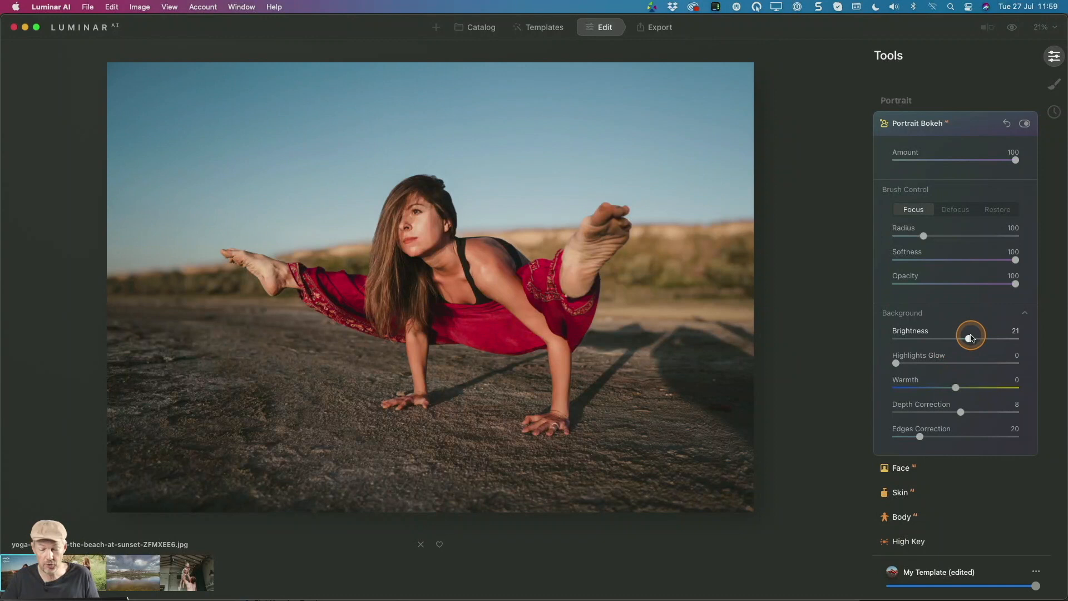
- Darken the blurred background to -49 brightness and lower highlights glow to 10
drag(970, 337, 925, 338)
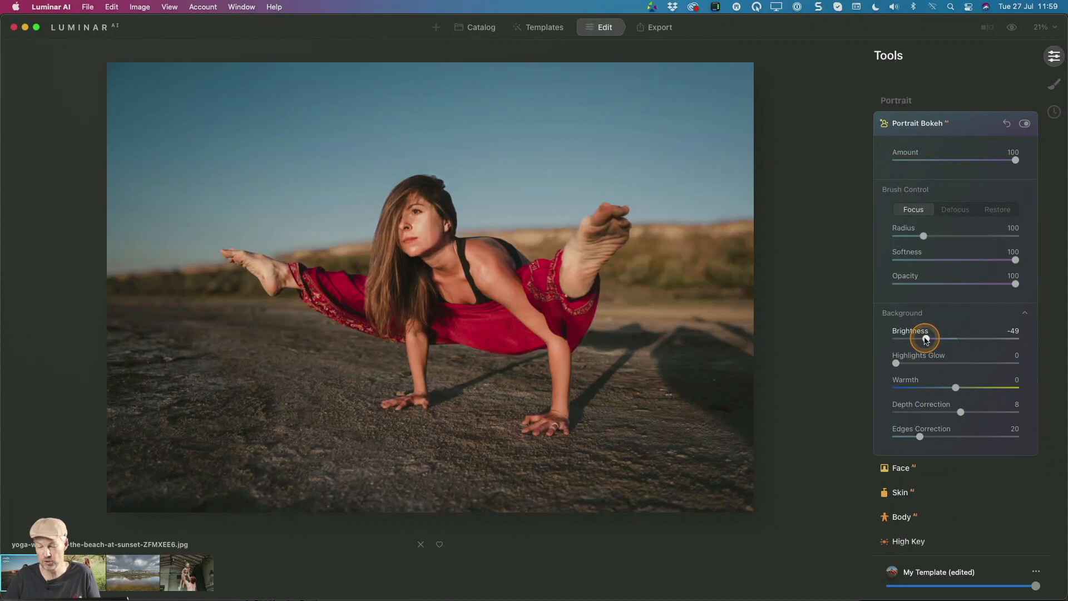
drag(915, 363, 969, 363)
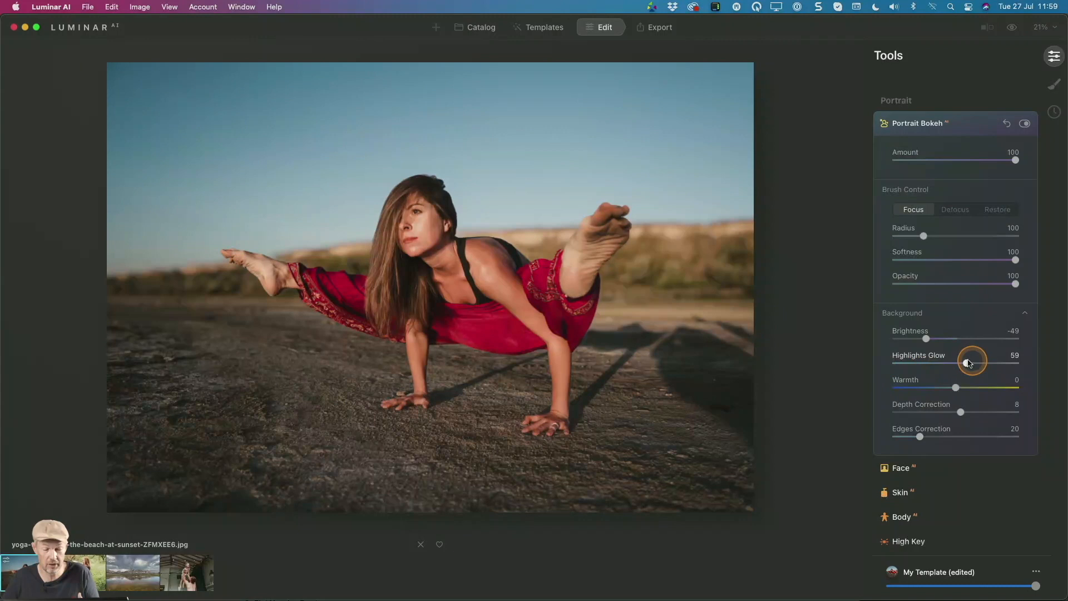
drag(972, 362, 906, 361)
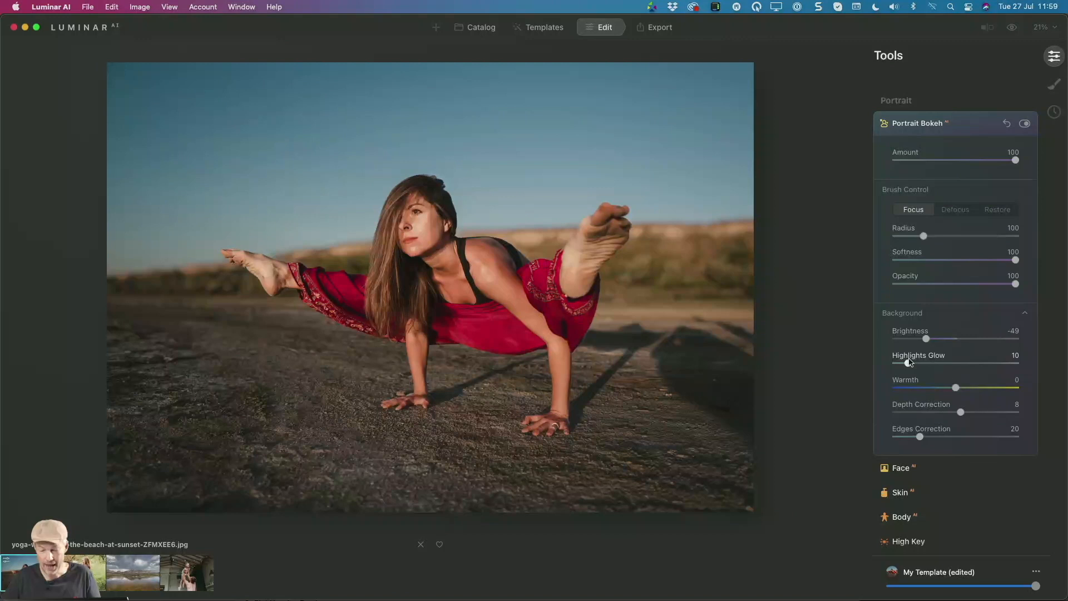
- Open the mother-and-child photo for editing and set Portrait Bokeh amount to about 51
click(481, 26)
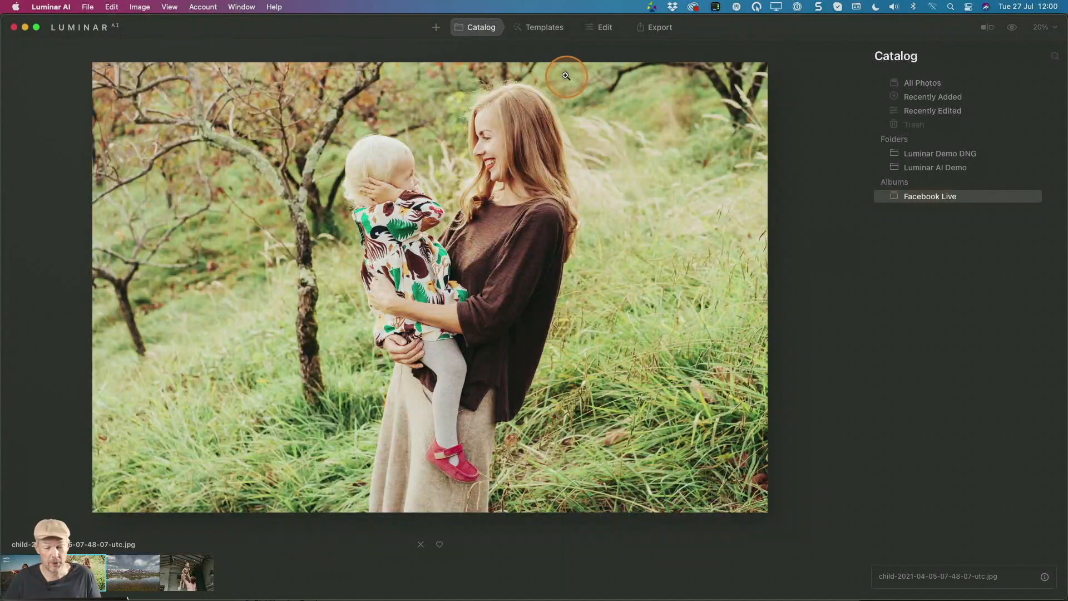
click(605, 27)
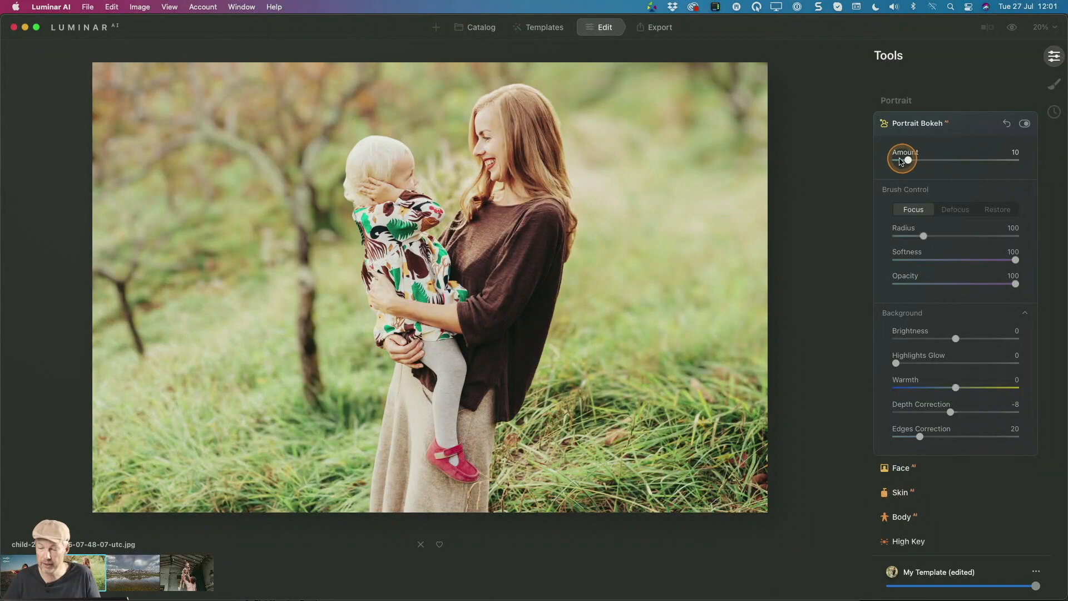
drag(910, 161, 957, 160)
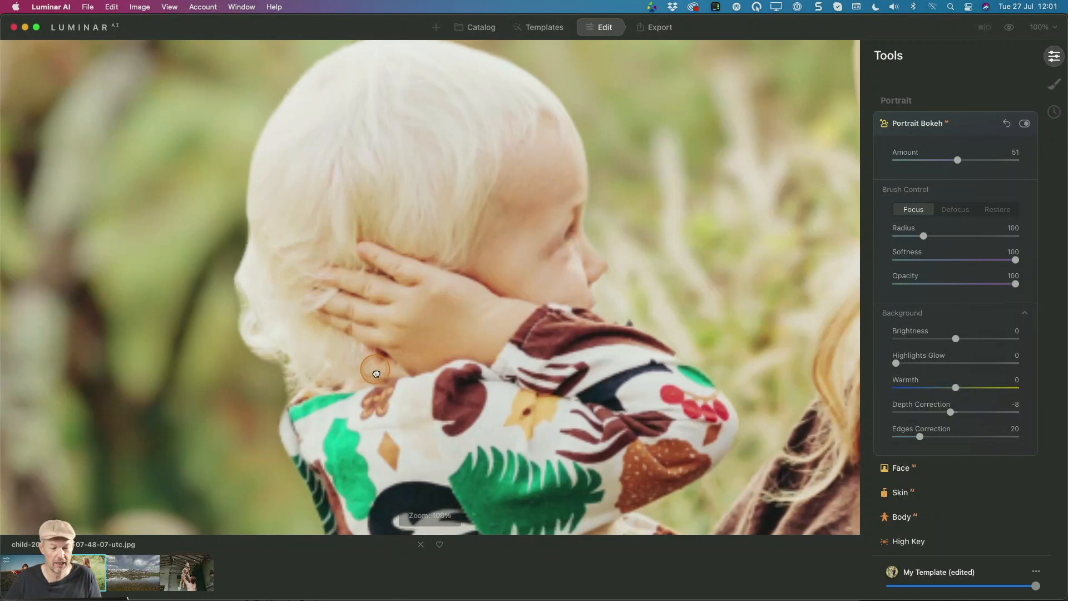
click(1025, 124)
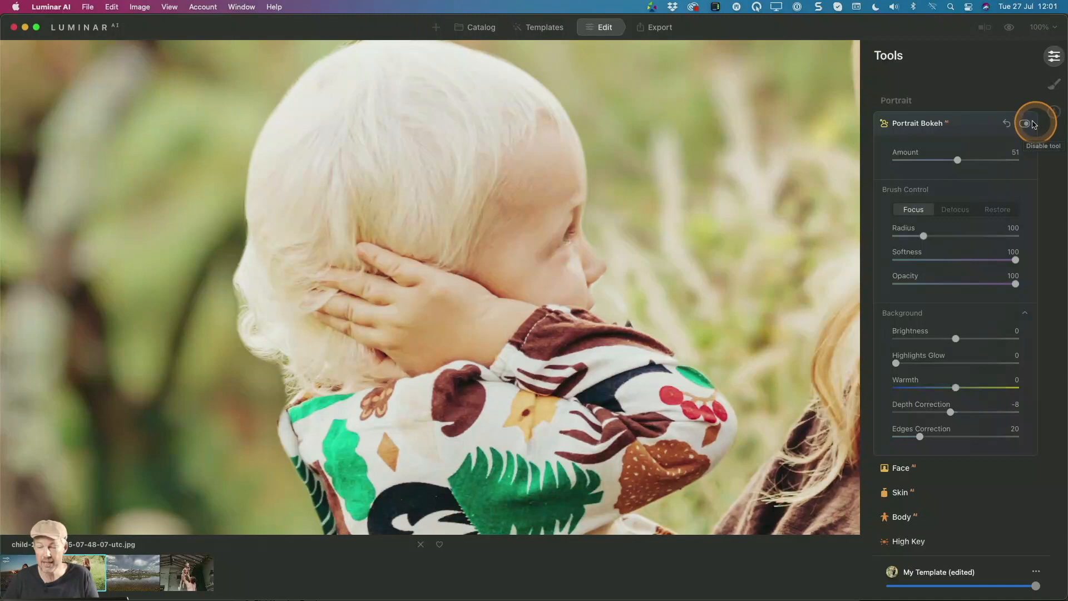
click(1025, 123)
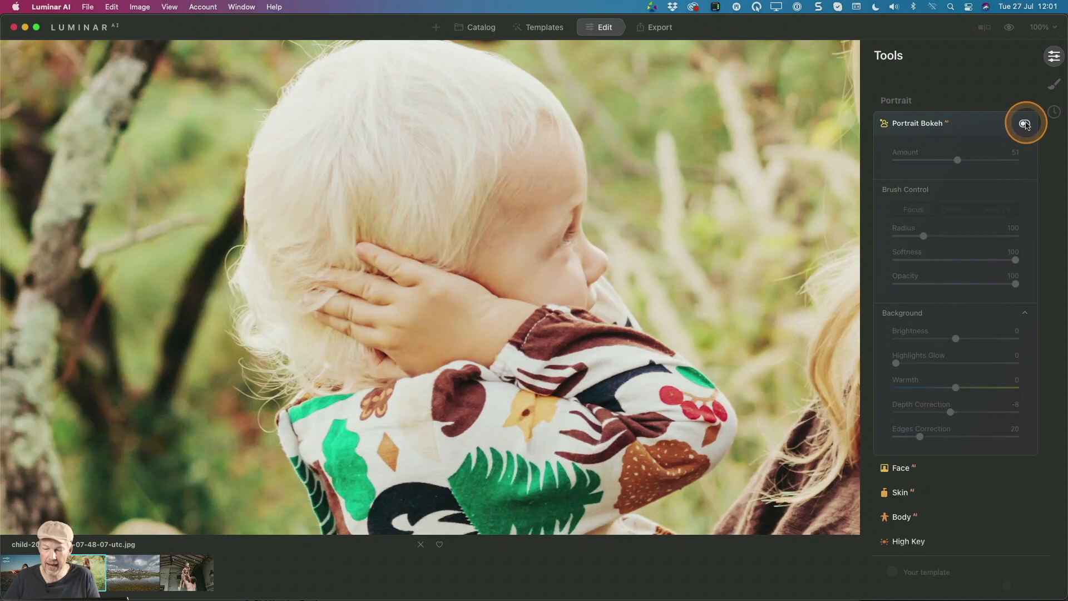
click(1025, 124)
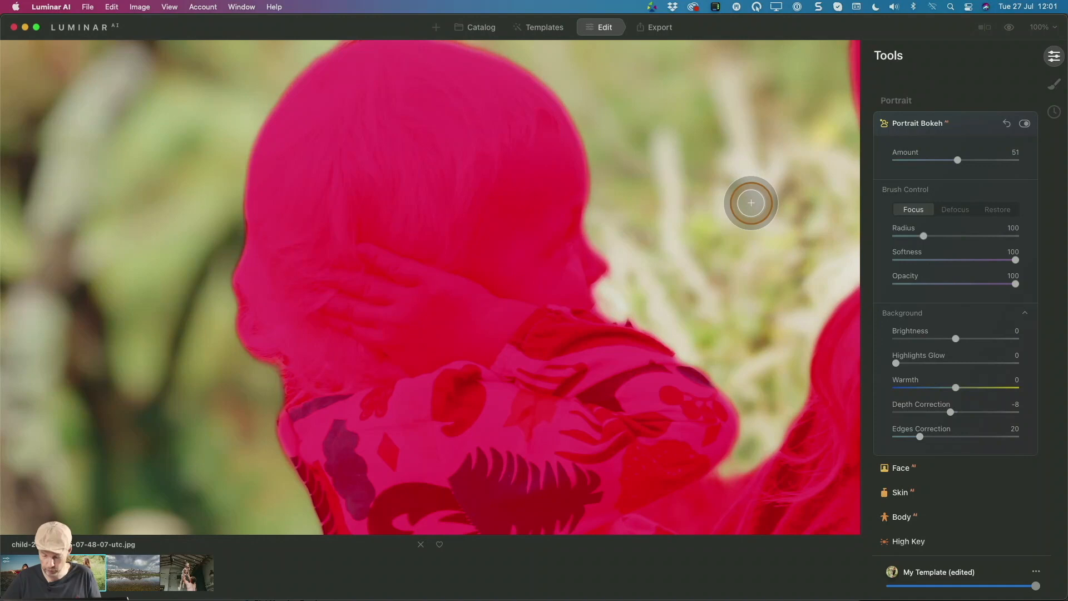
click(480, 27)
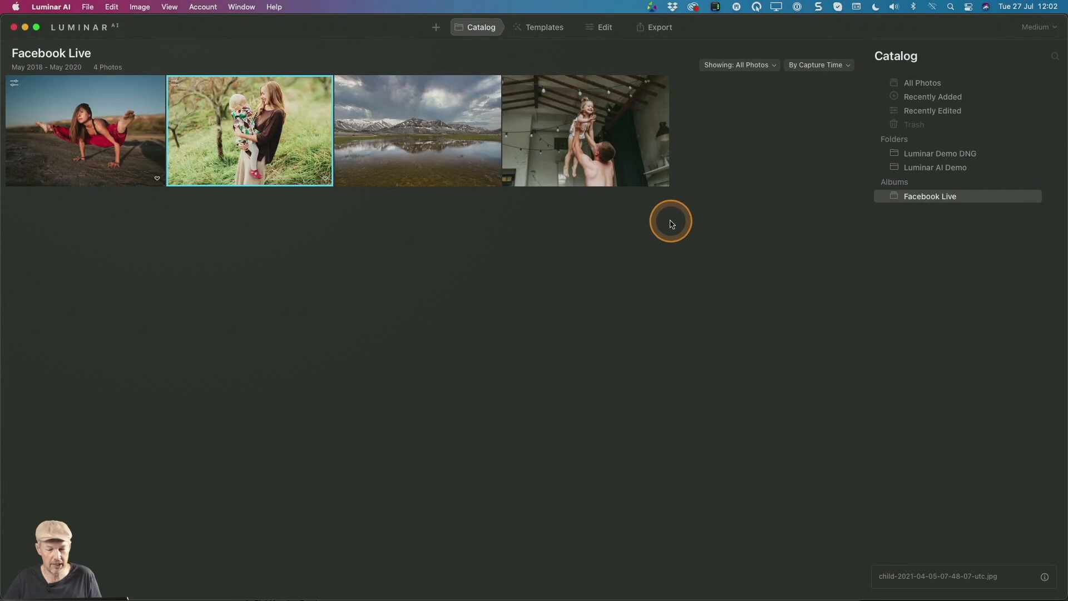
- Show All Photos and scroll the grid toward the woman-holding-dog photo
click(923, 82)
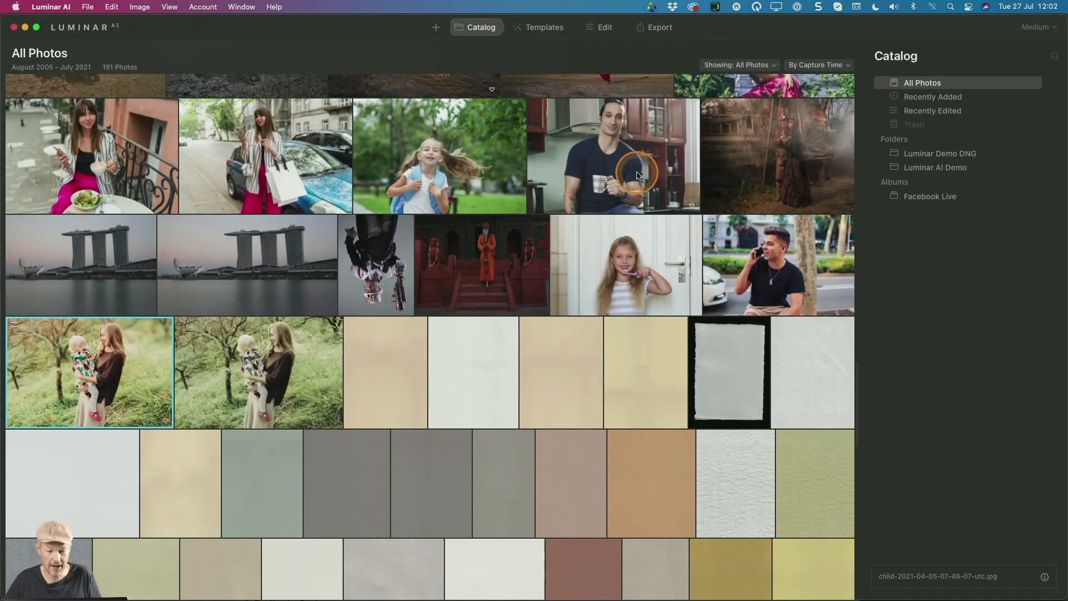
scroll(down, 3)
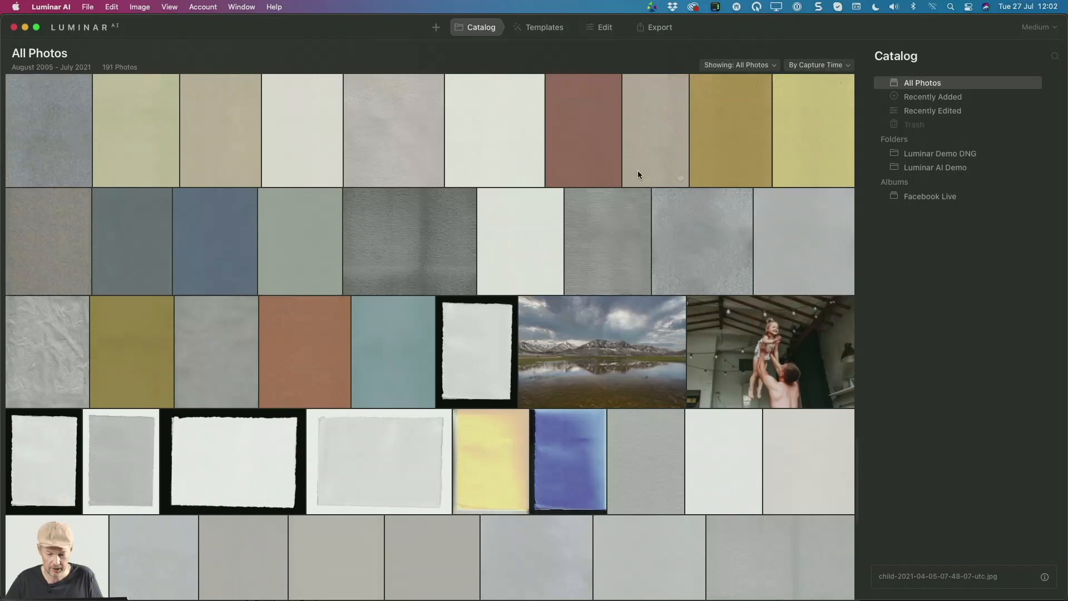
scroll(down, 3)
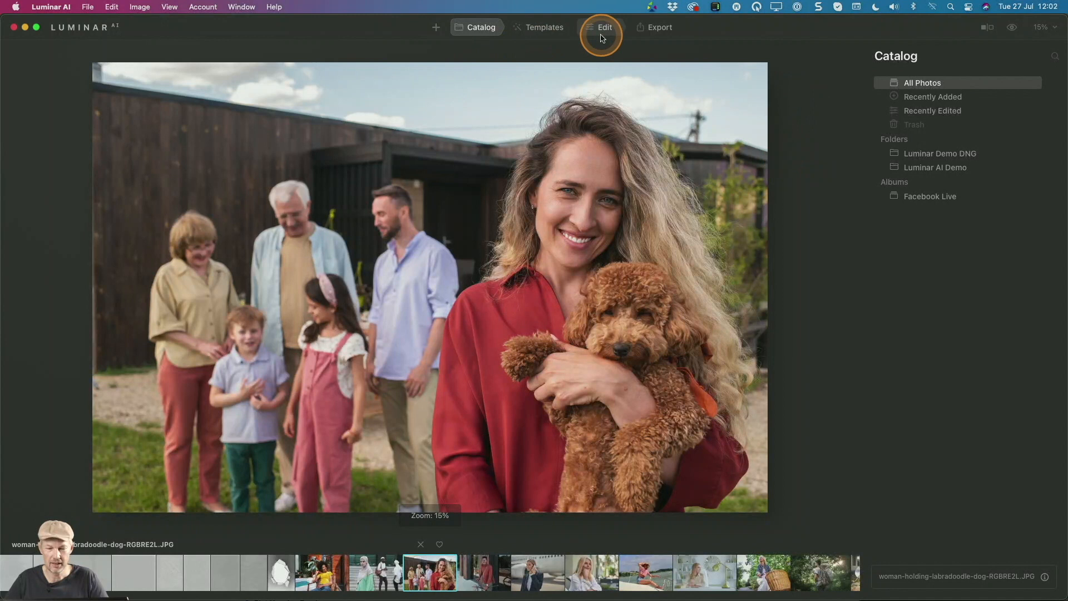
- Apply Portrait Bokeh to the woman-and-dog photo with Amount pushed to 100
click(600, 27)
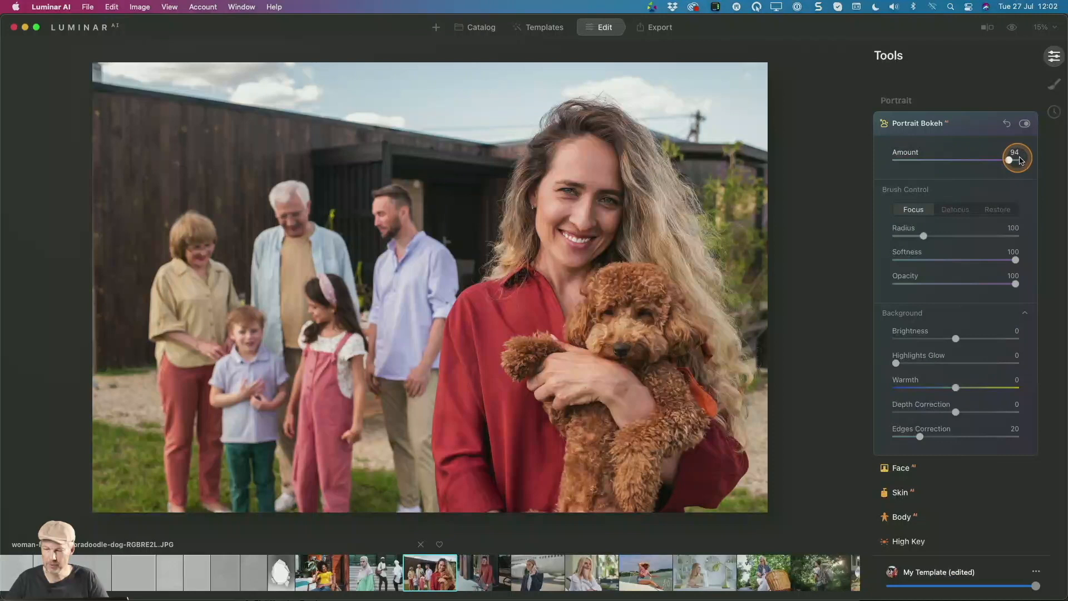
drag(1011, 160, 1017, 159)
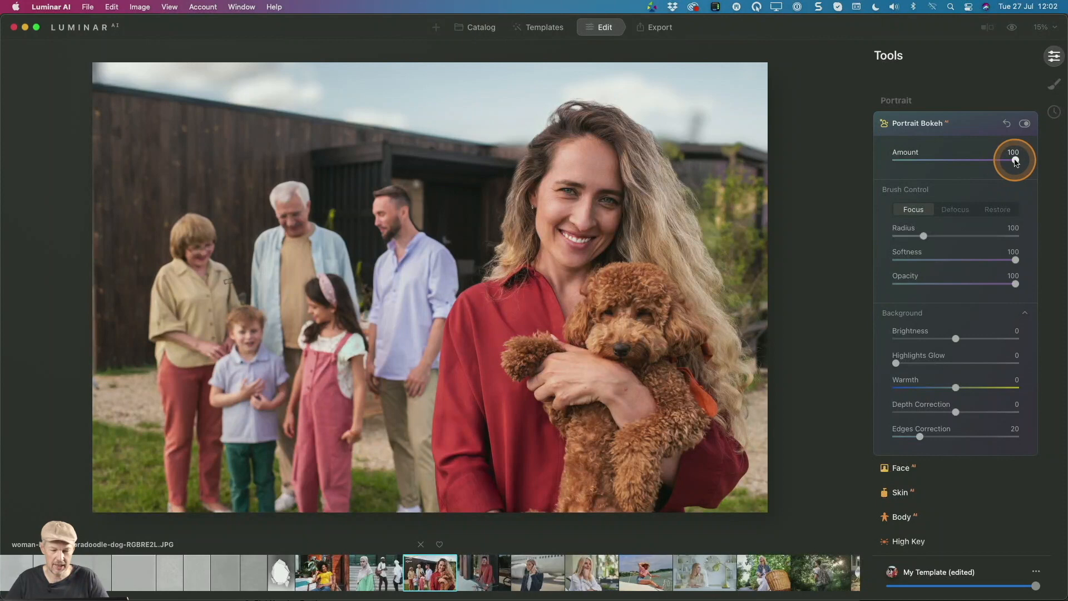
drag(1015, 160, 1015, 160)
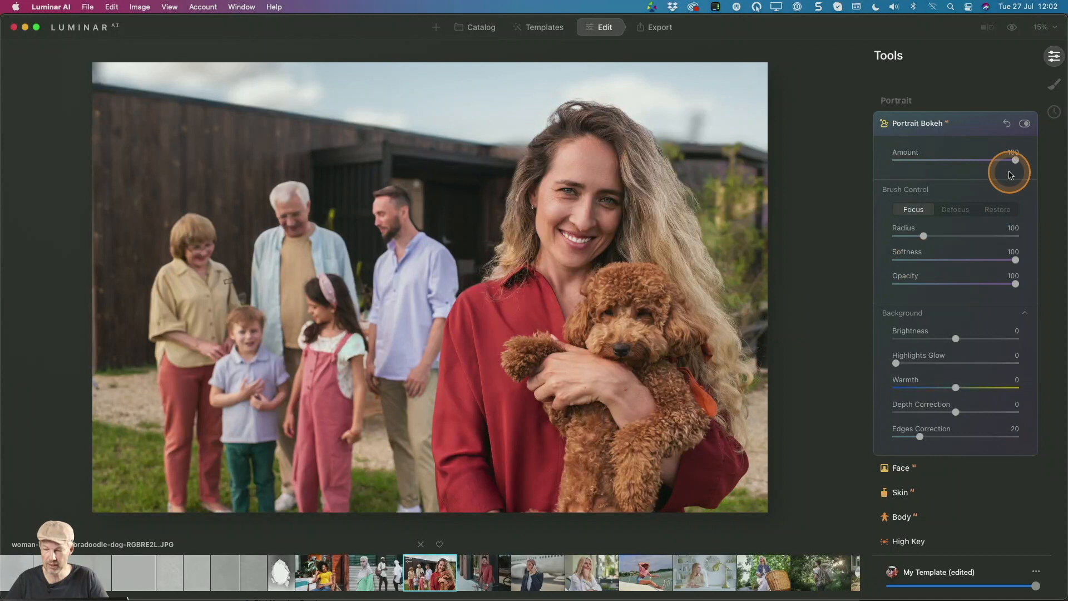
mouse_move(858, 382)
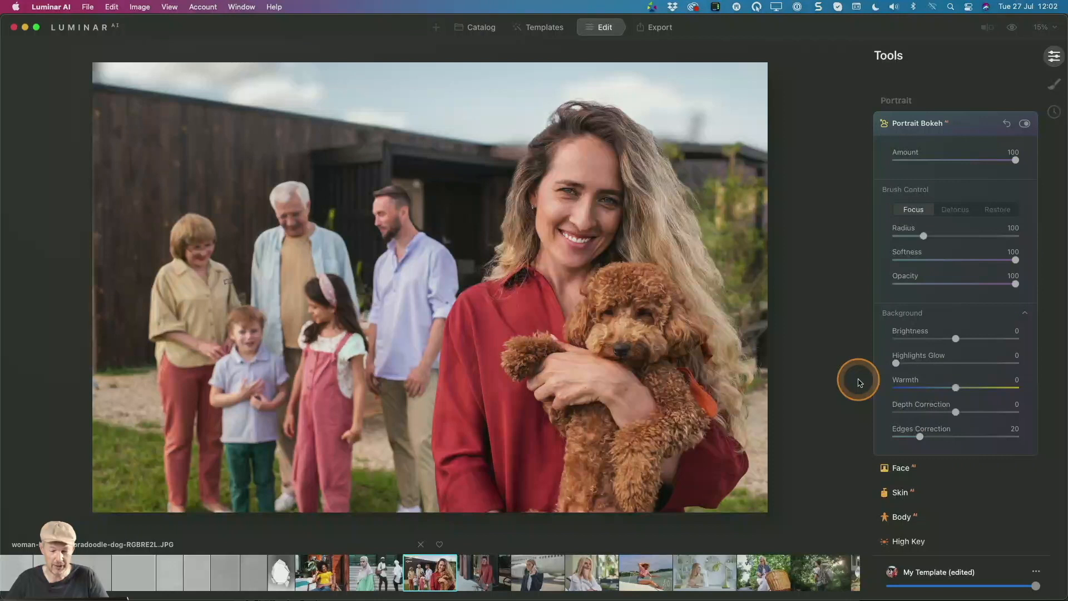
click(394, 302)
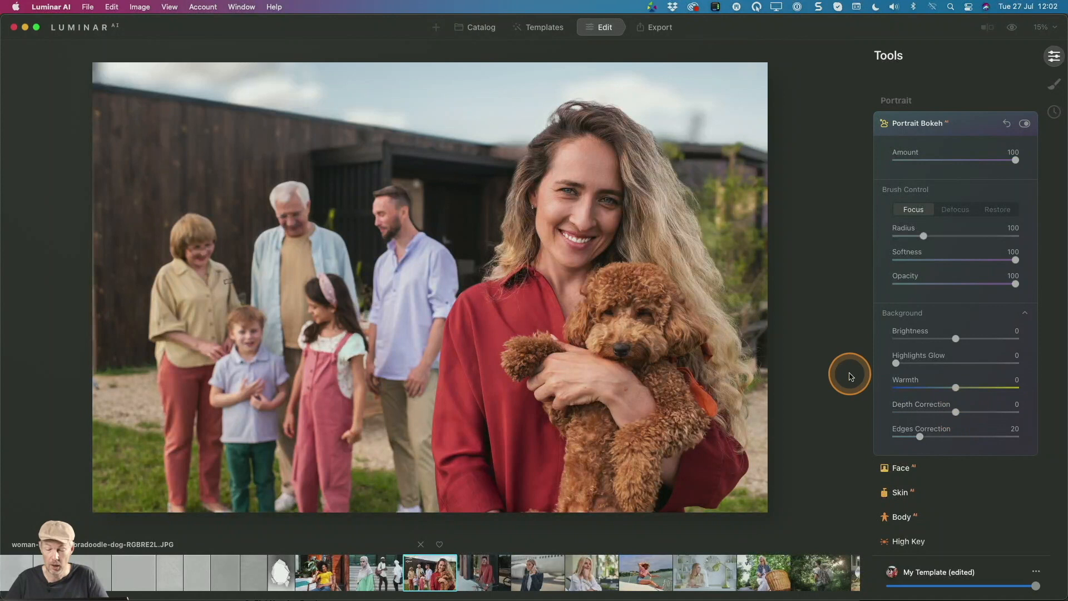
- Paint the older woman, boy, older man, girl and younger man out of focus in Defocus mode
click(955, 209)
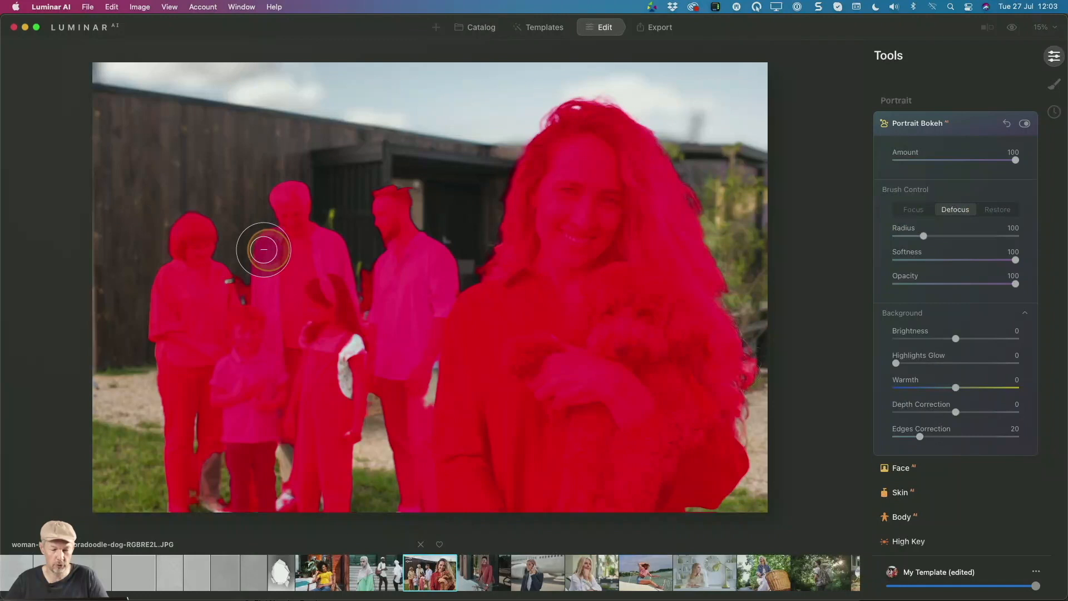
drag(264, 249, 256, 488)
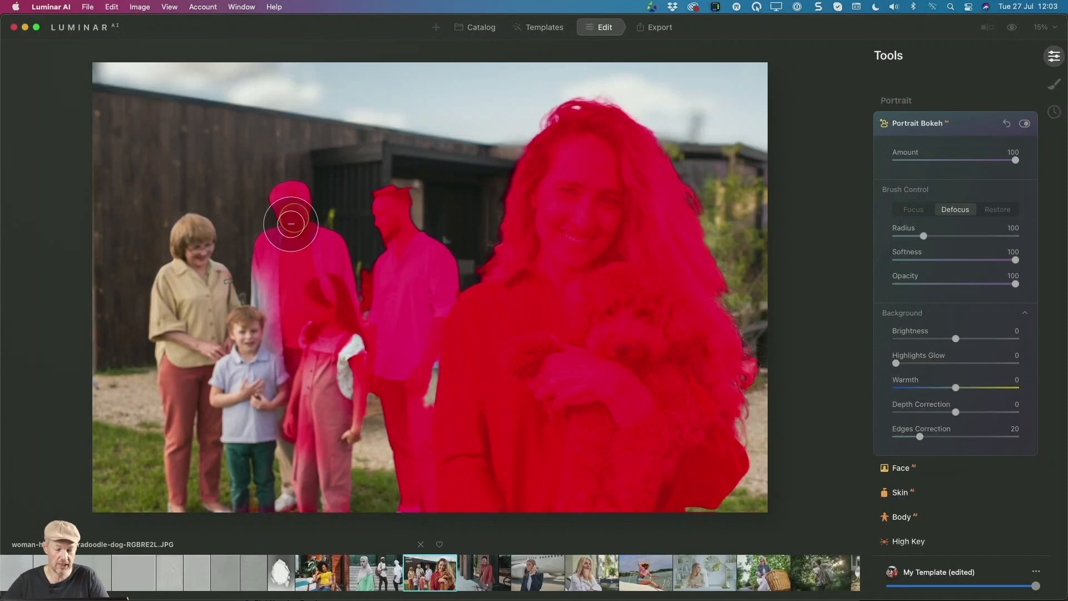
drag(290, 224, 423, 293)
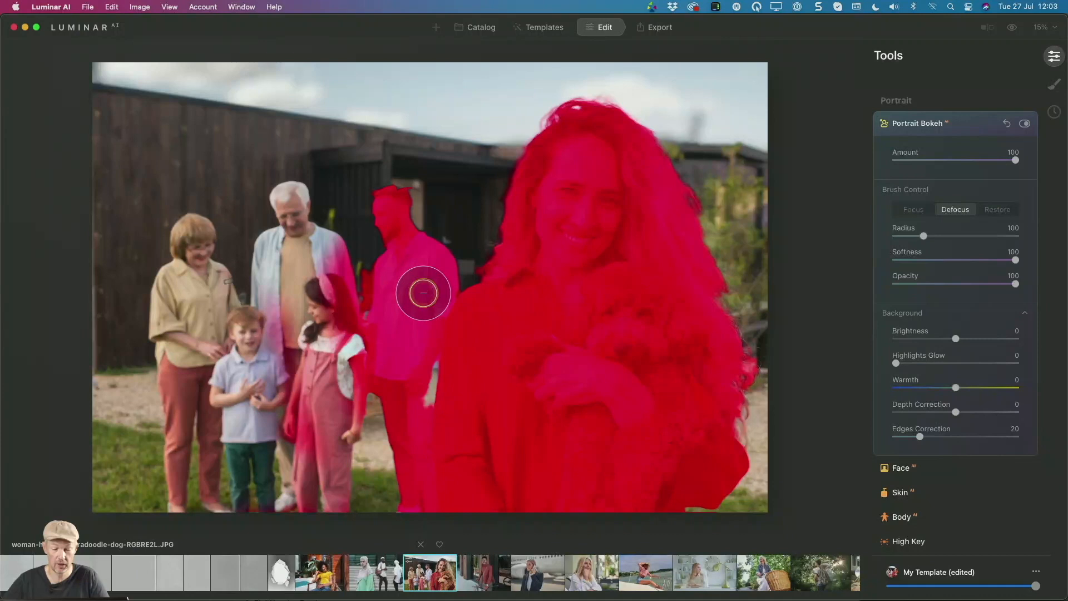
drag(423, 292, 435, 253)
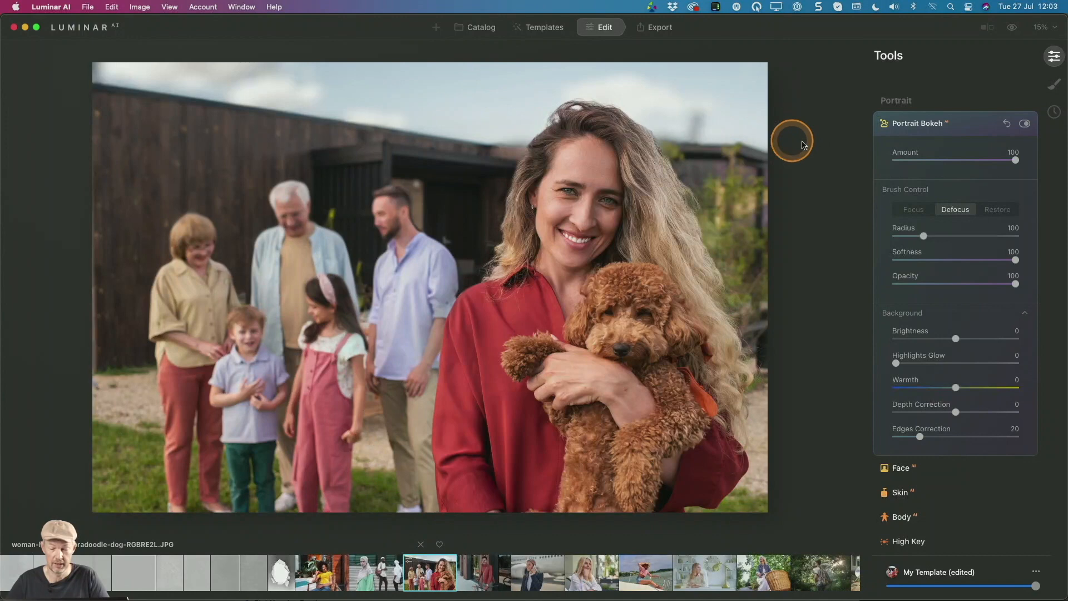
drag(792, 141, 600, 298)
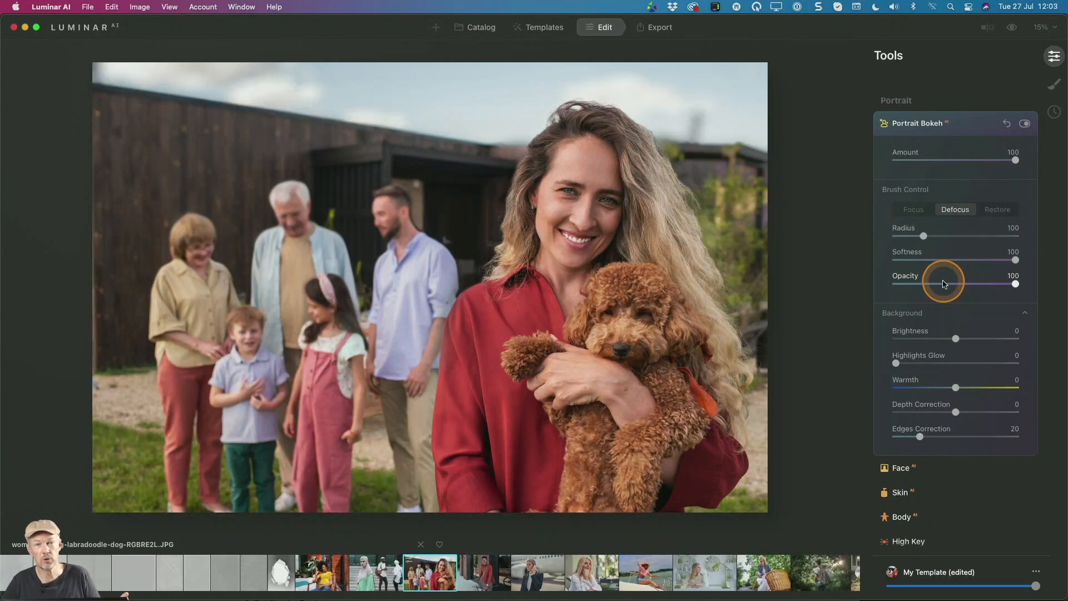
- Try the background highlights glow, then raise Background Brightness to about 12
scroll(down, 3)
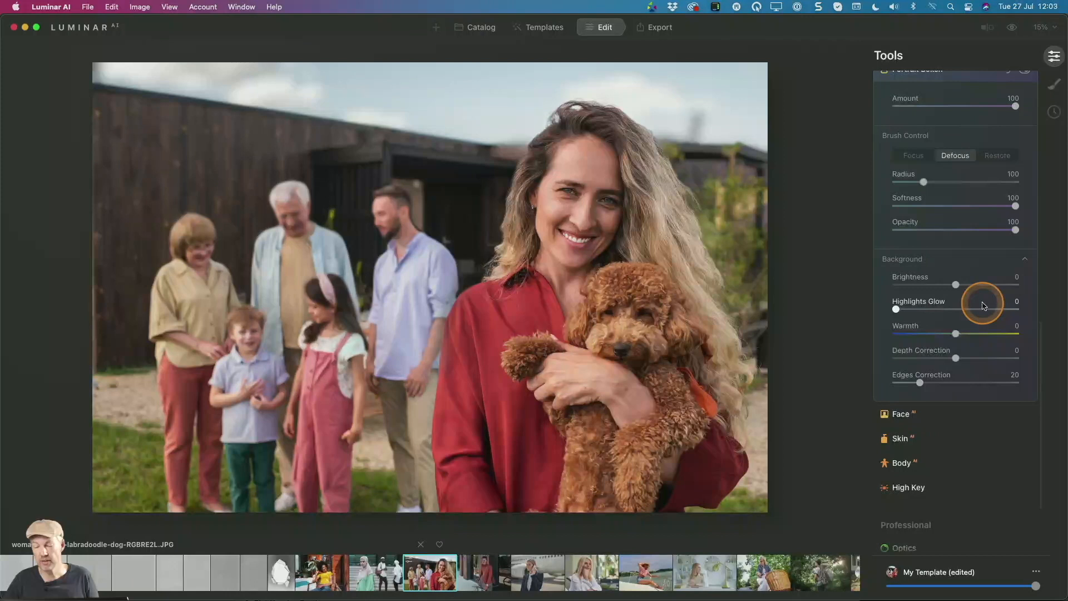
drag(955, 285, 963, 285)
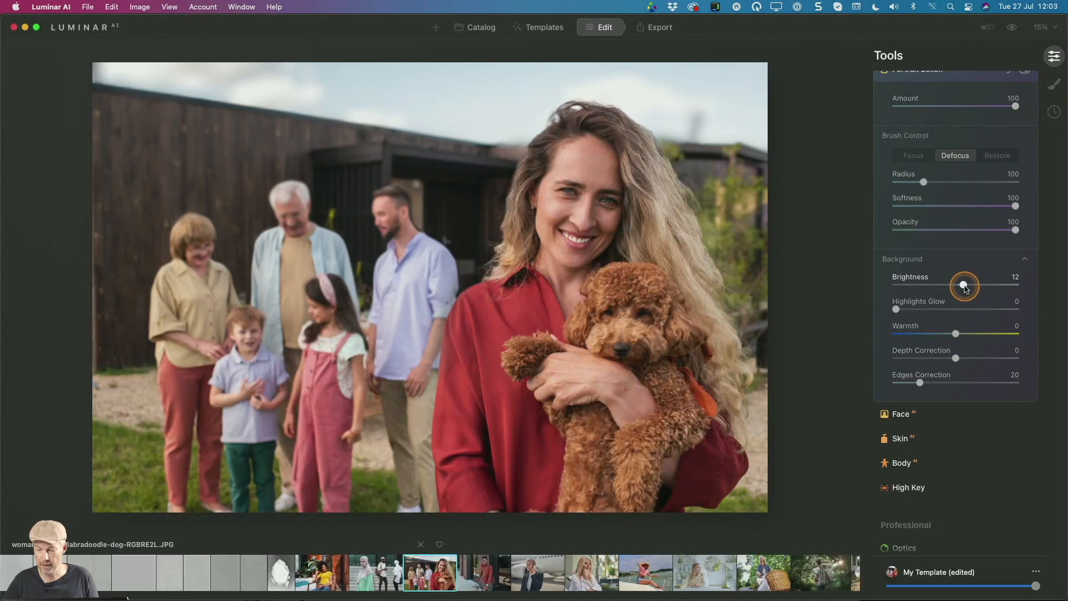
drag(955, 357, 931, 357)
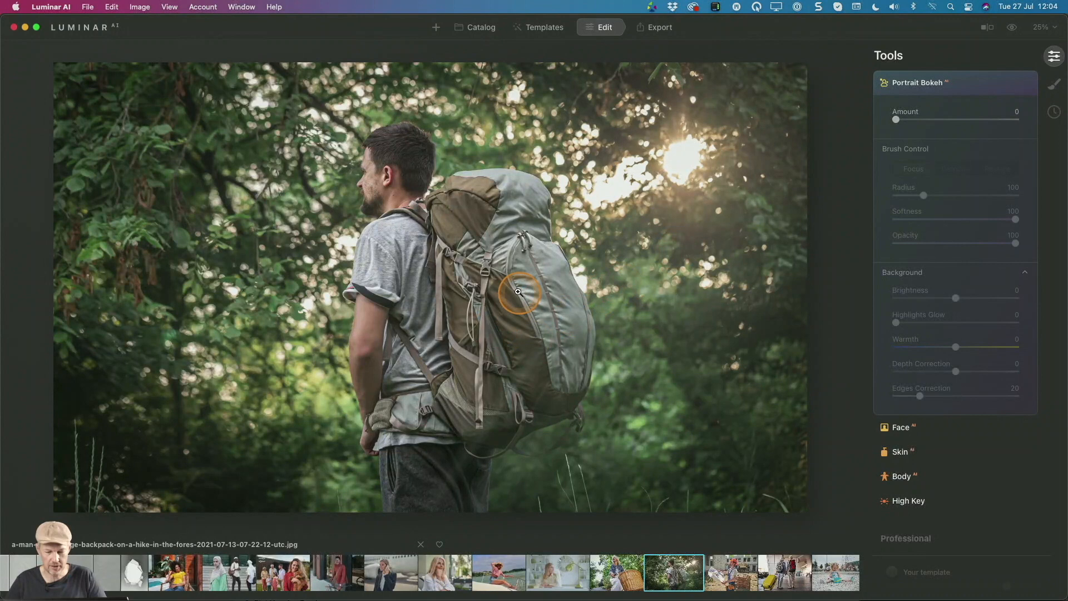
- Set the hiker photo's Portrait Bokeh Amount to 100 and Background Highlights Glow to 45
drag(897, 147, 916, 147)
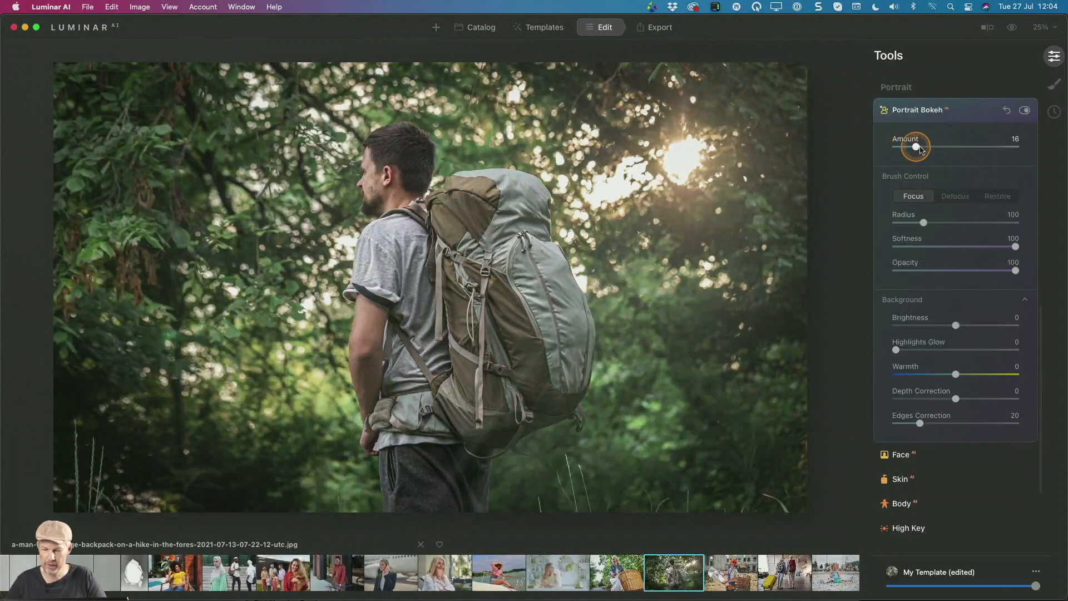
drag(915, 147, 1015, 147)
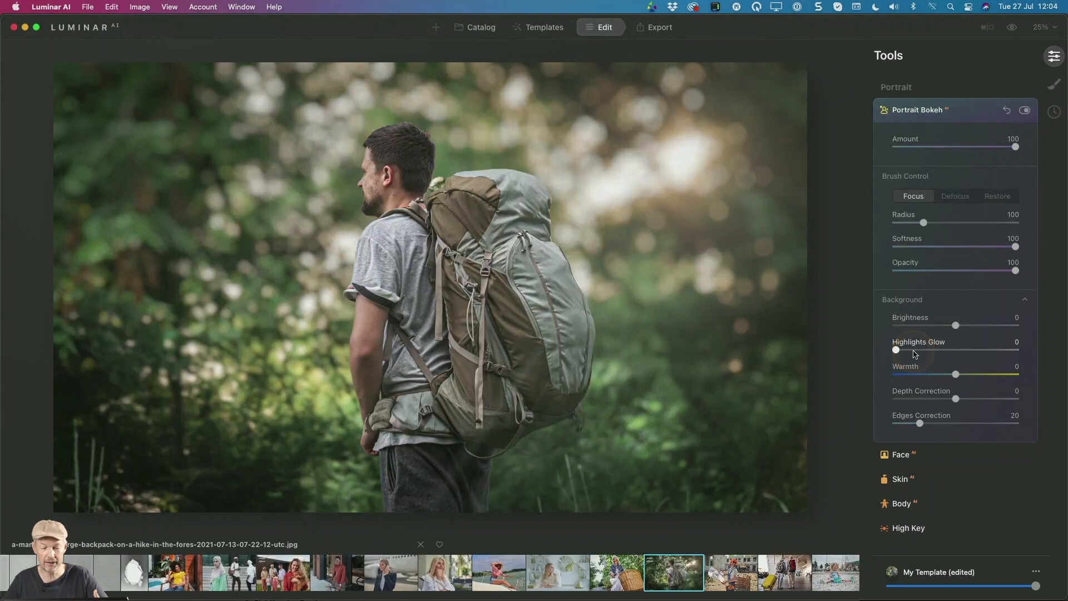
drag(895, 349, 961, 349)
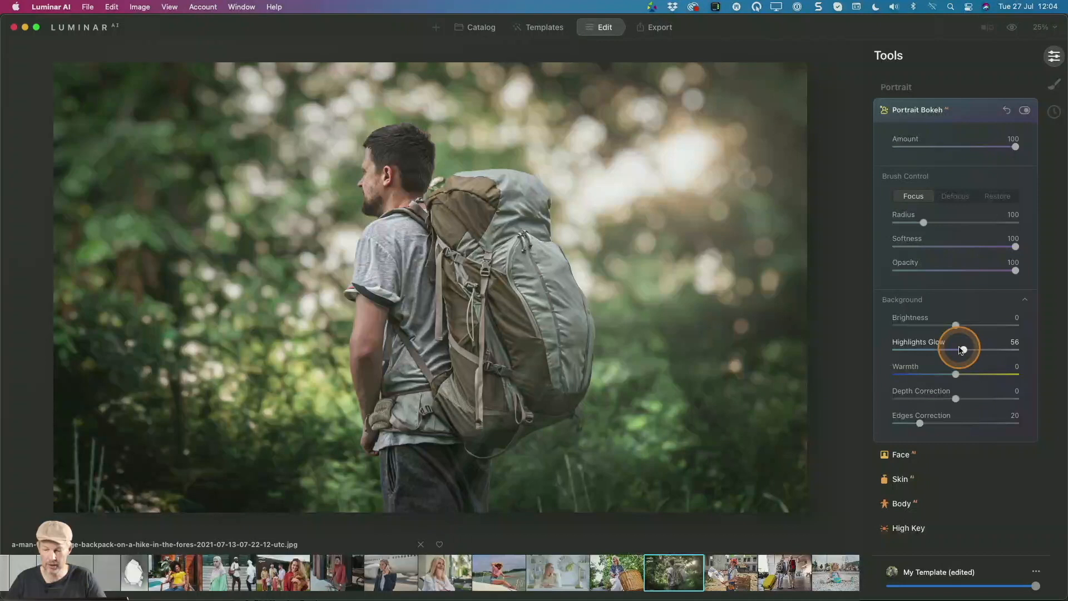
drag(963, 351, 949, 350)
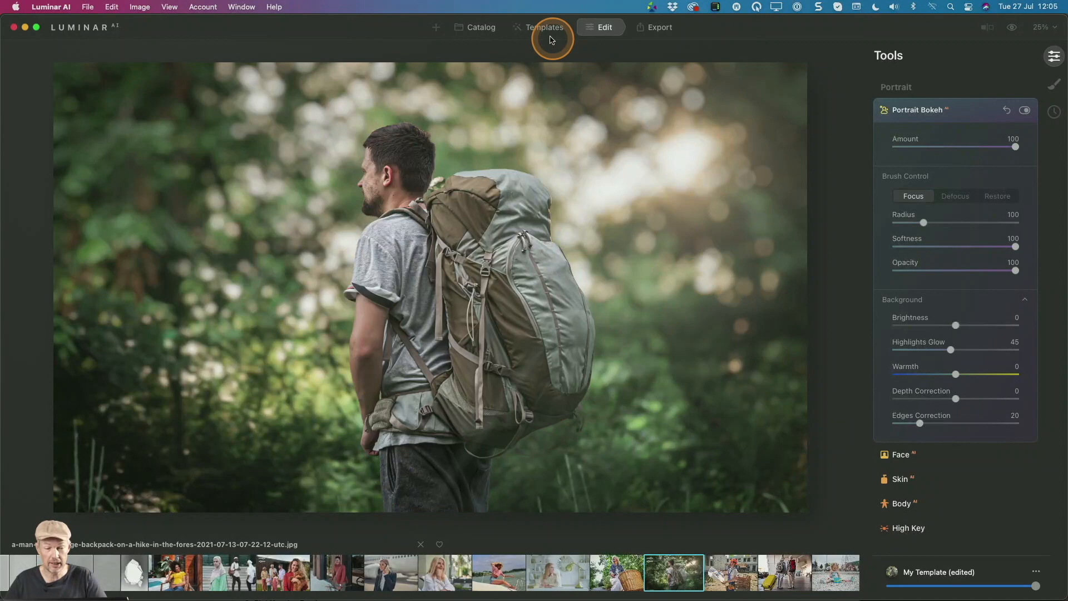
- From the Catalog, load the mountain lake photo and enter Edit mode
click(480, 26)
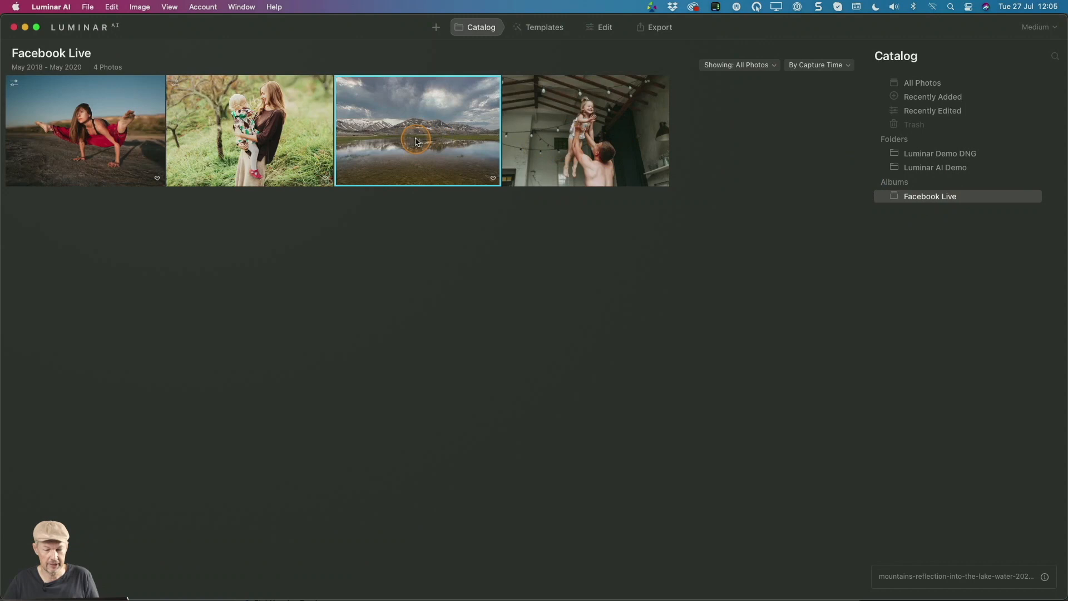
double_click(417, 131)
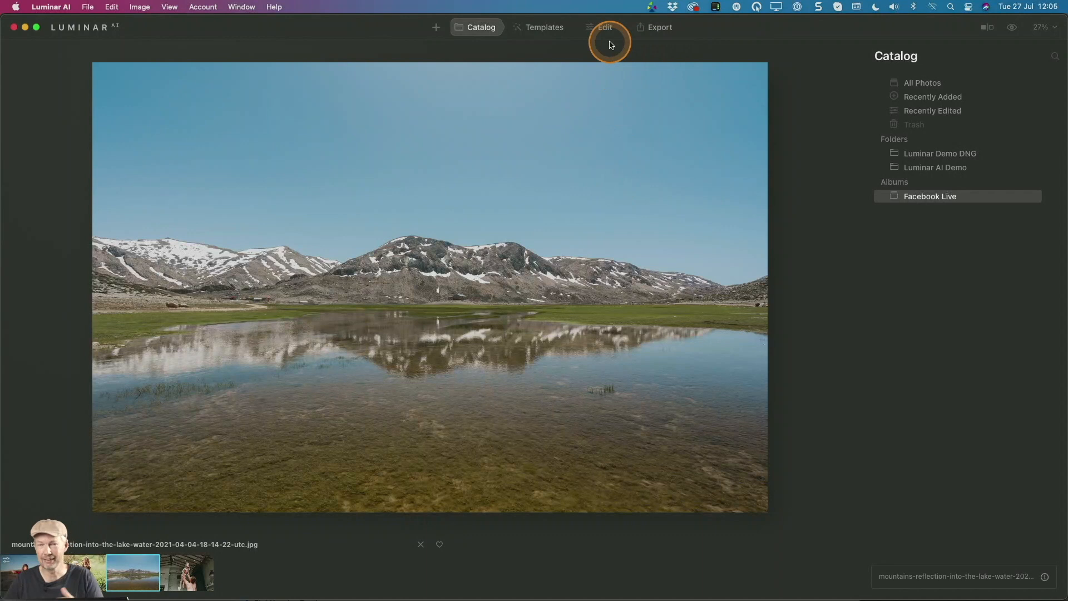
mouse_move(544, 27)
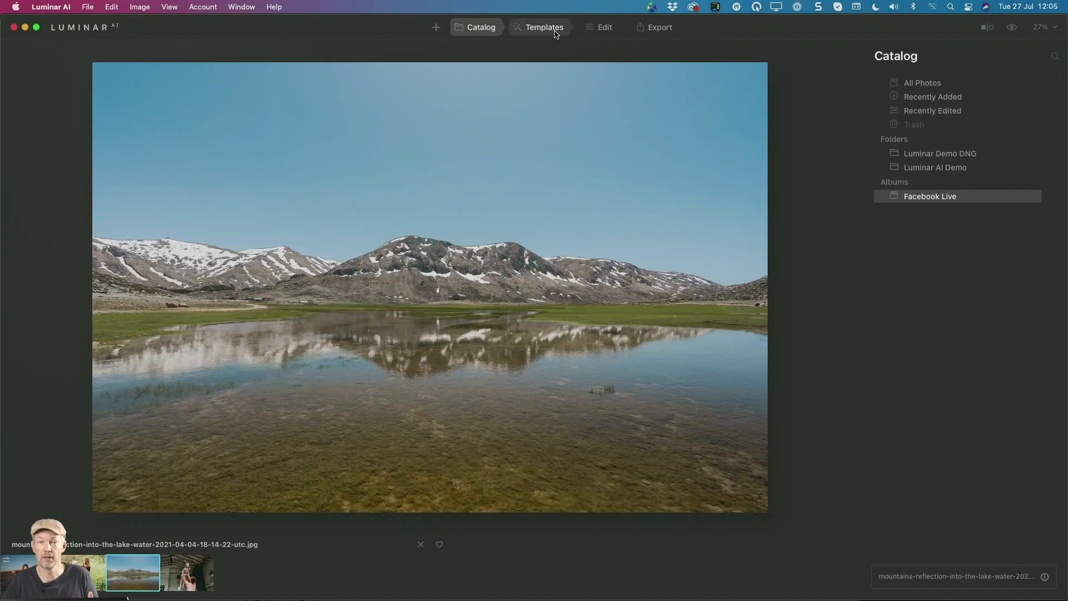
click(603, 26)
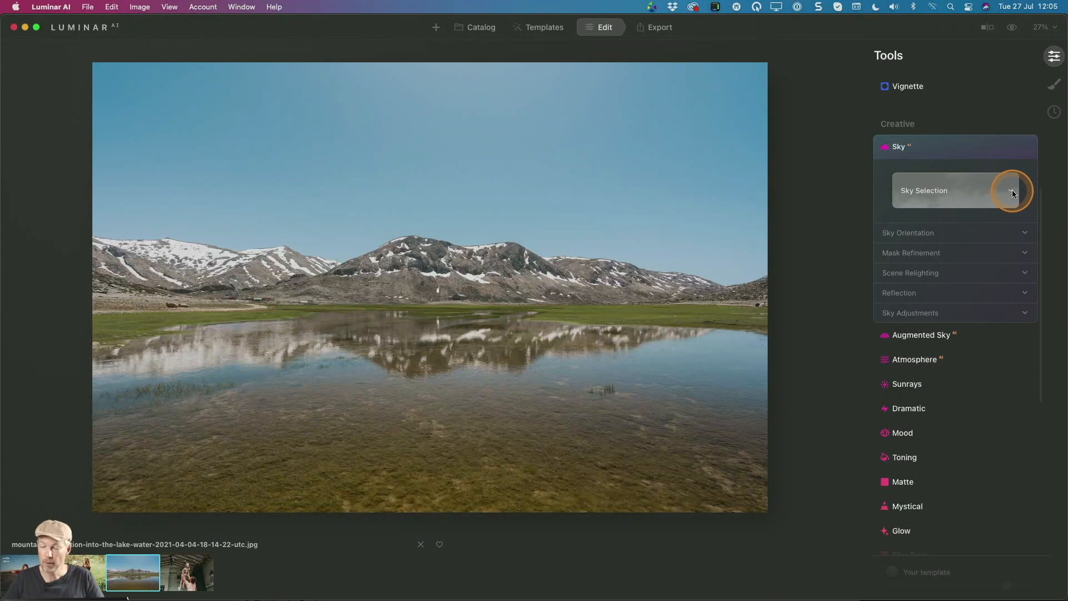
- Choose Dramatic Sky 4 as the replacement sky over the mountain lake
click(1010, 191)
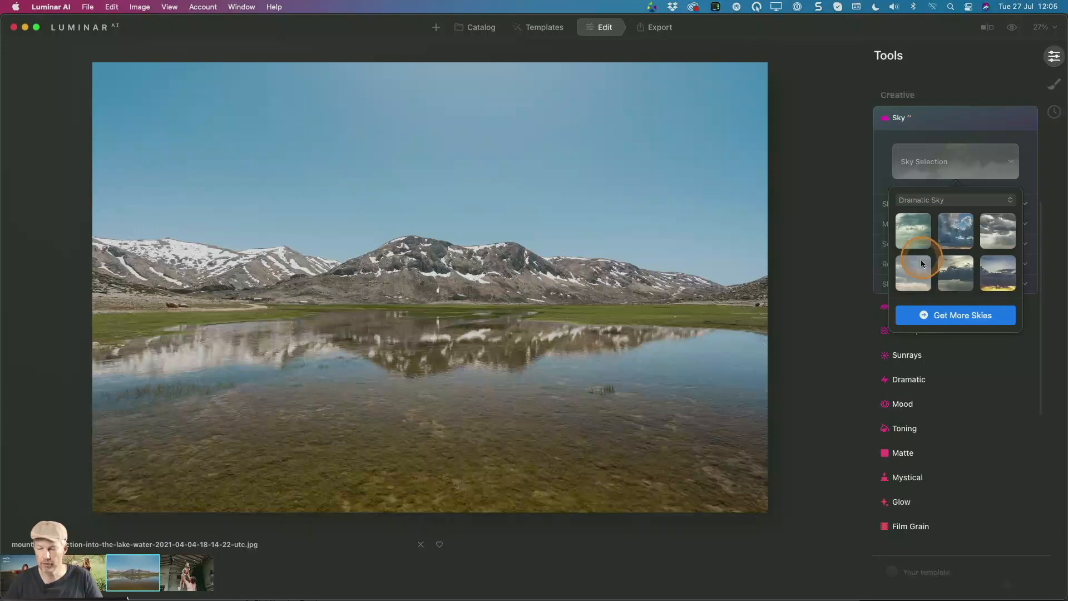
click(912, 273)
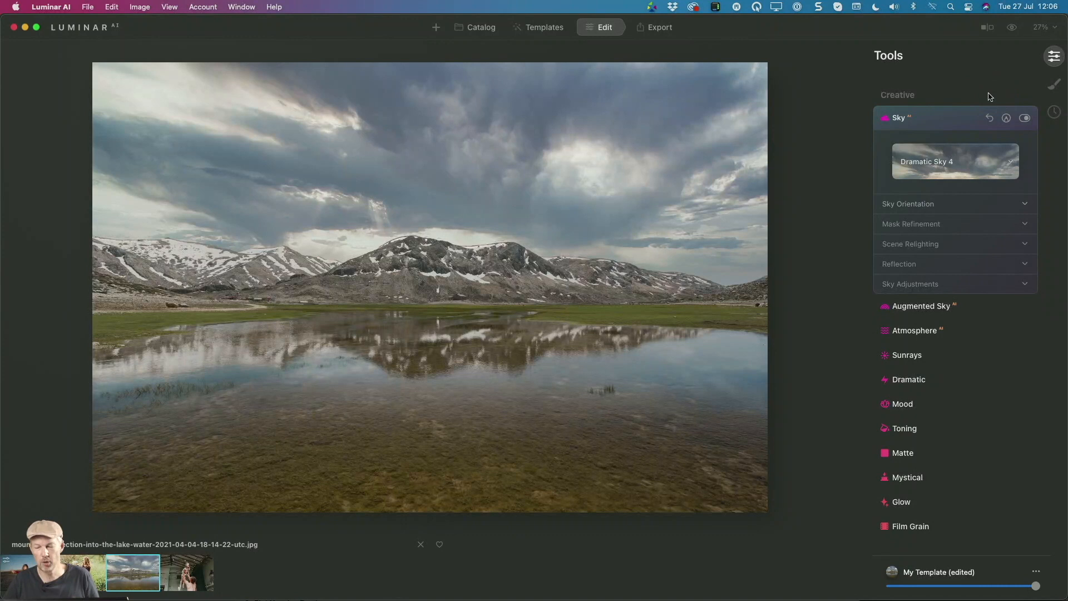
click(908, 204)
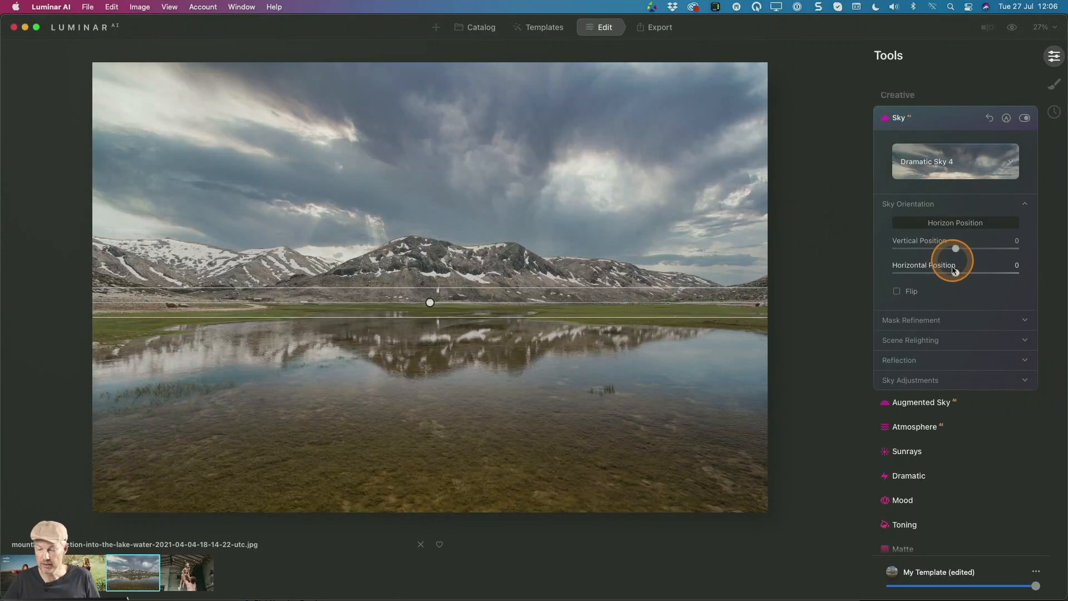
- In Sky Orientation, keep Vertical Position unchanged and shift Horizontal Position to 32
click(911, 381)
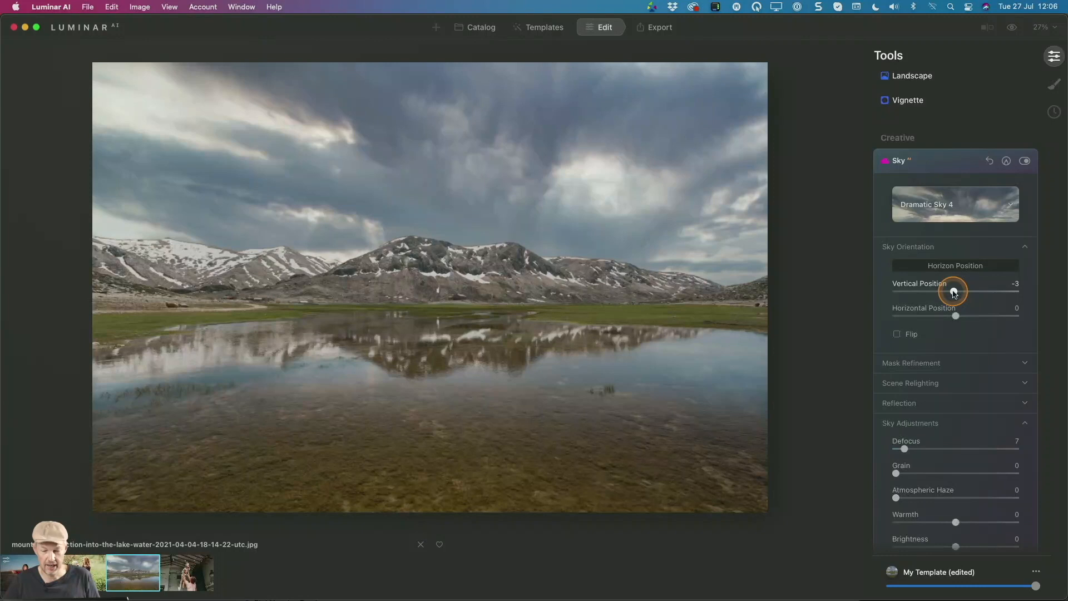
drag(953, 291, 956, 291)
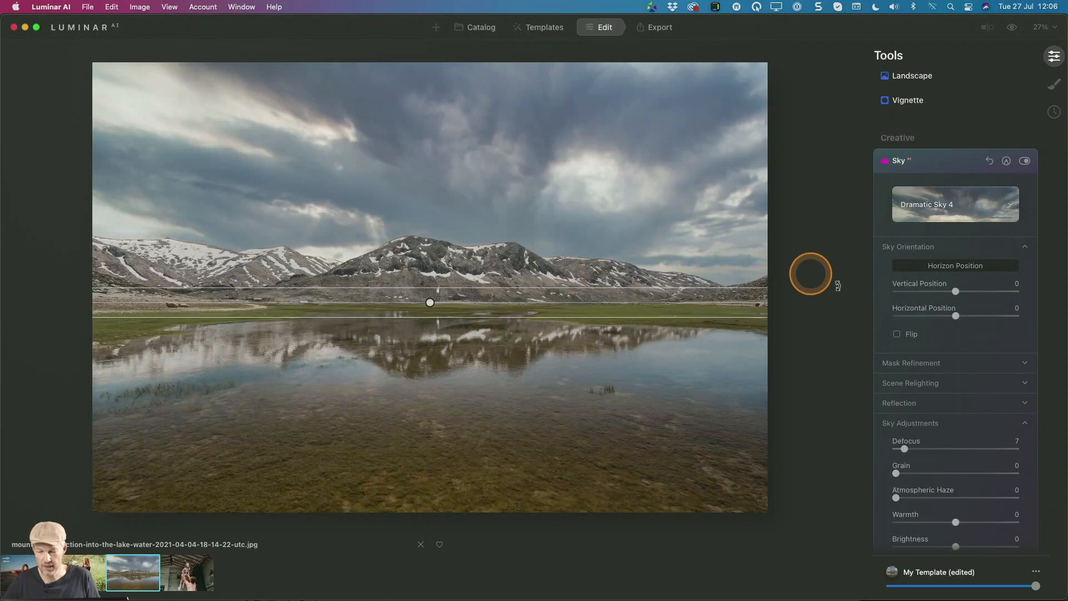
drag(955, 290, 960, 290)
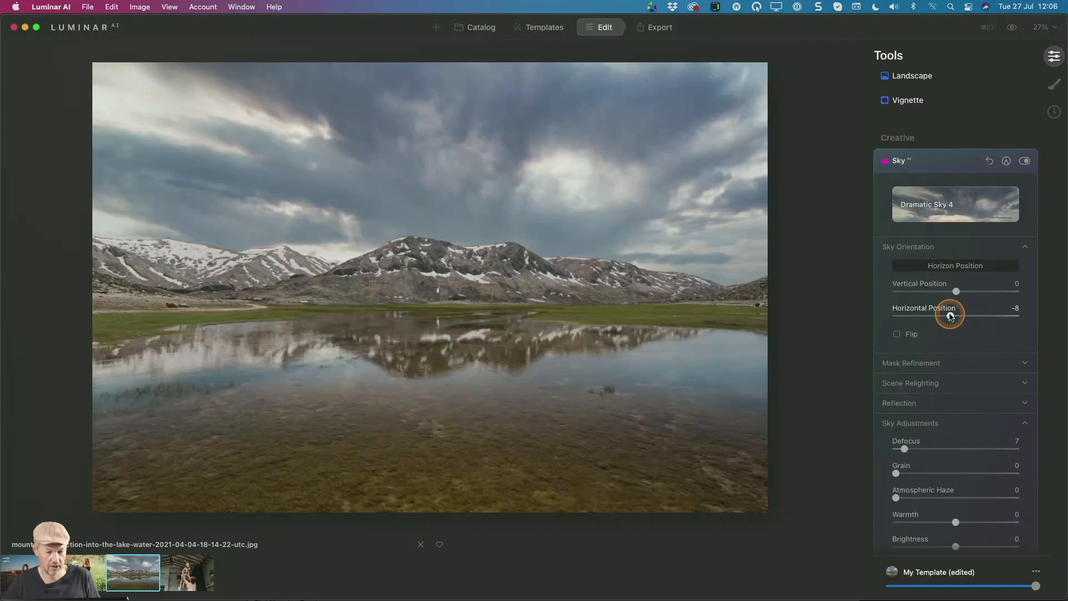
drag(957, 317, 954, 317)
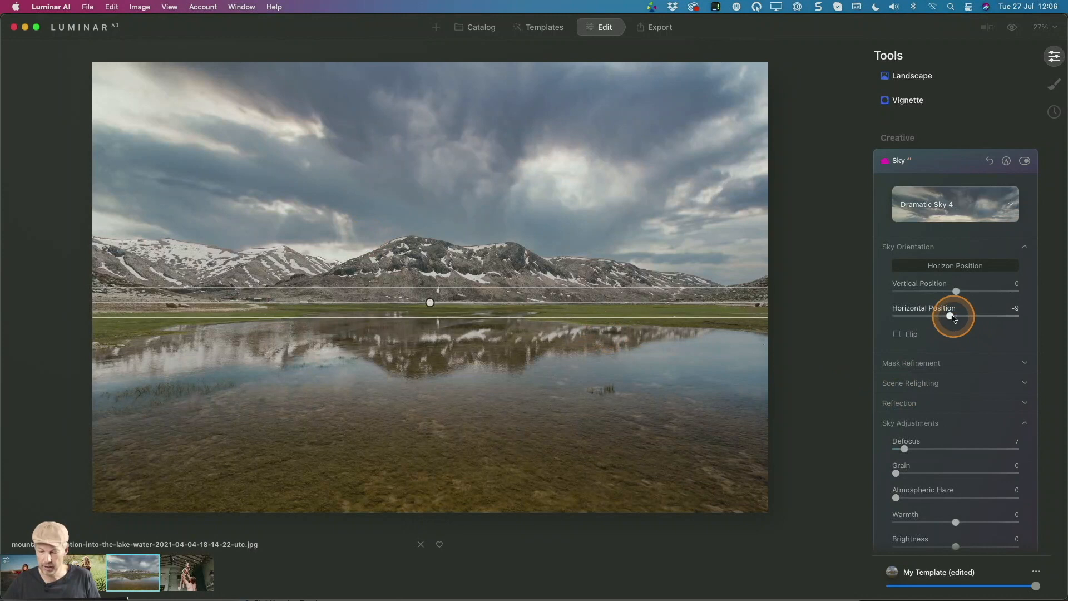
drag(953, 315, 979, 315)
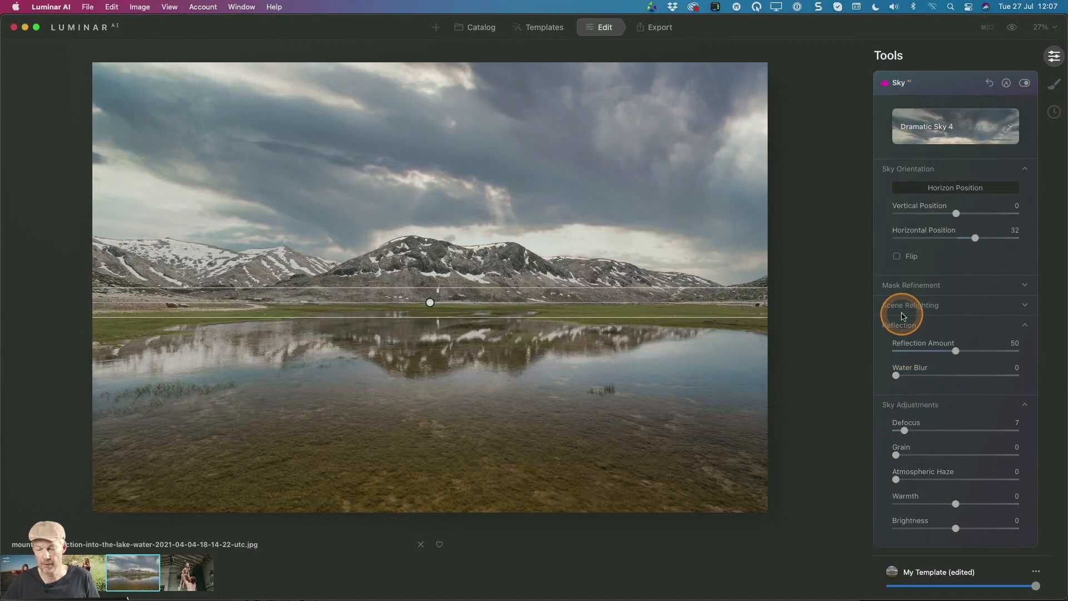
- Raise the sky reflection's Water Blur to about 72, leaving Reflection Amount at 50
drag(897, 375, 982, 375)
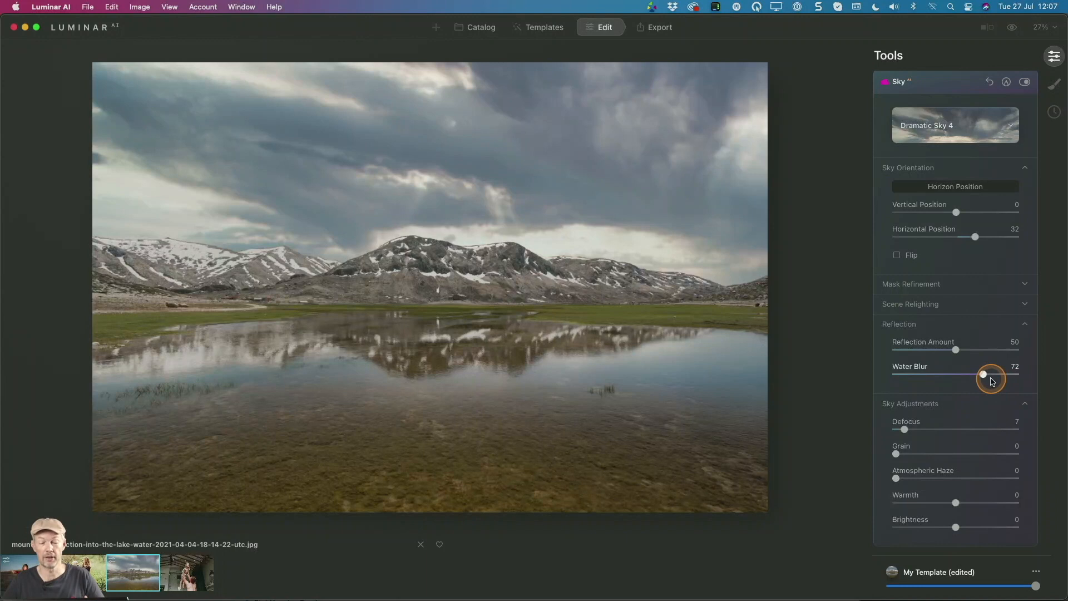